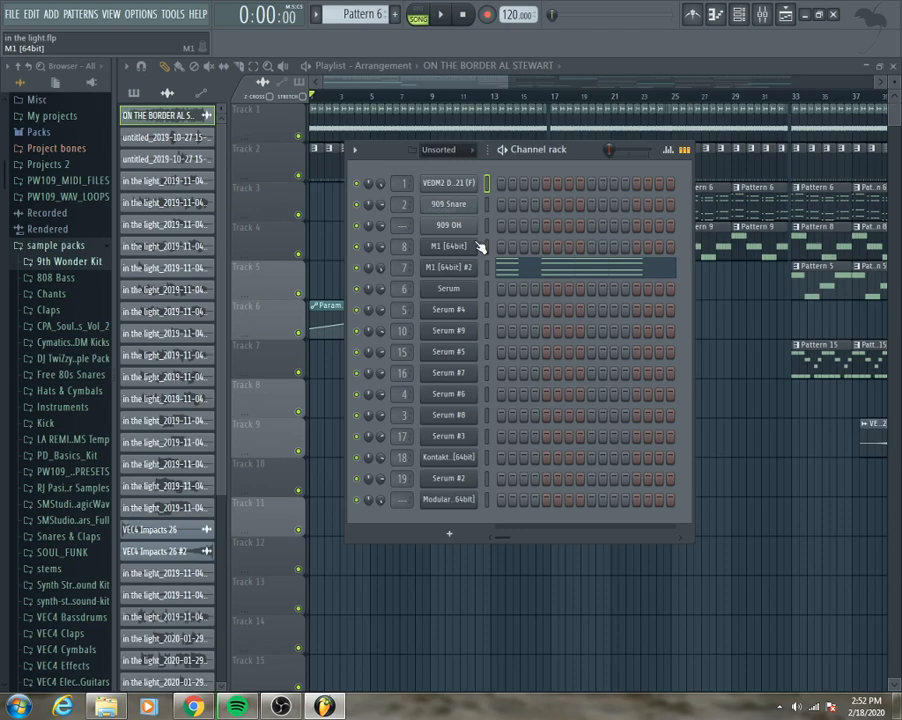
Step: Open and close the M1 #2 synth, then audition its piano chord pattern
left_click(448, 267)
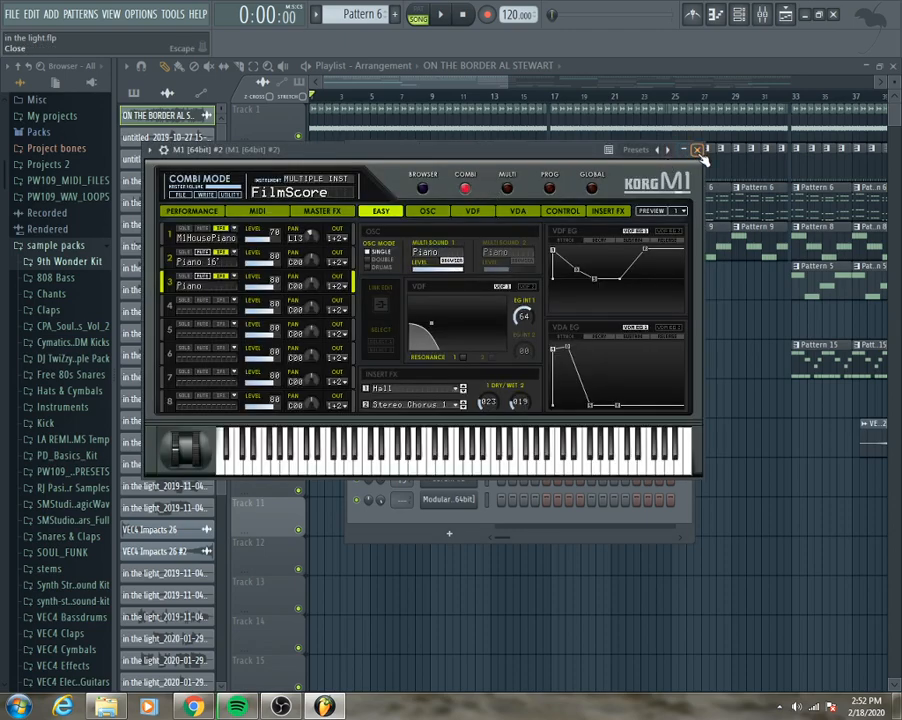
left_click(697, 149)
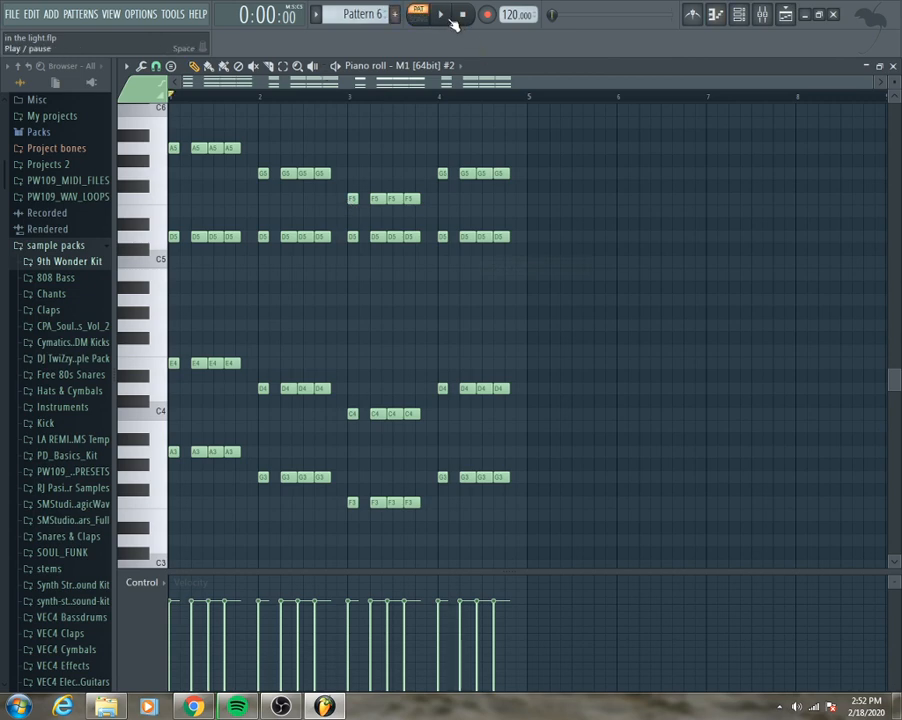
left_click(441, 14)
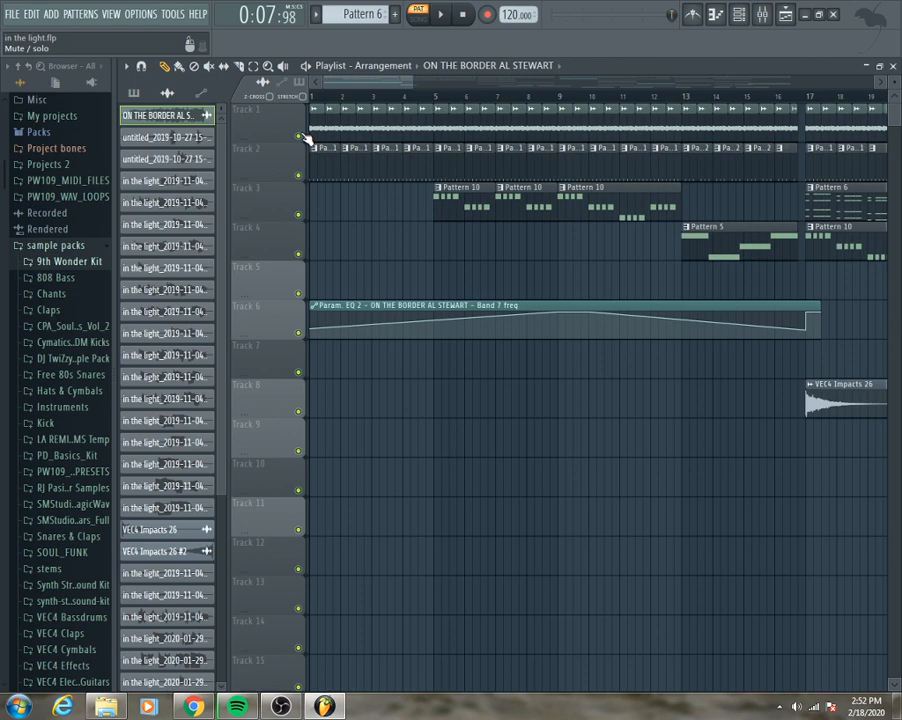
Step: Solo the ON THE BORDER AL STEWART sample track, then play, pause and stop the song
left_click(463, 14)
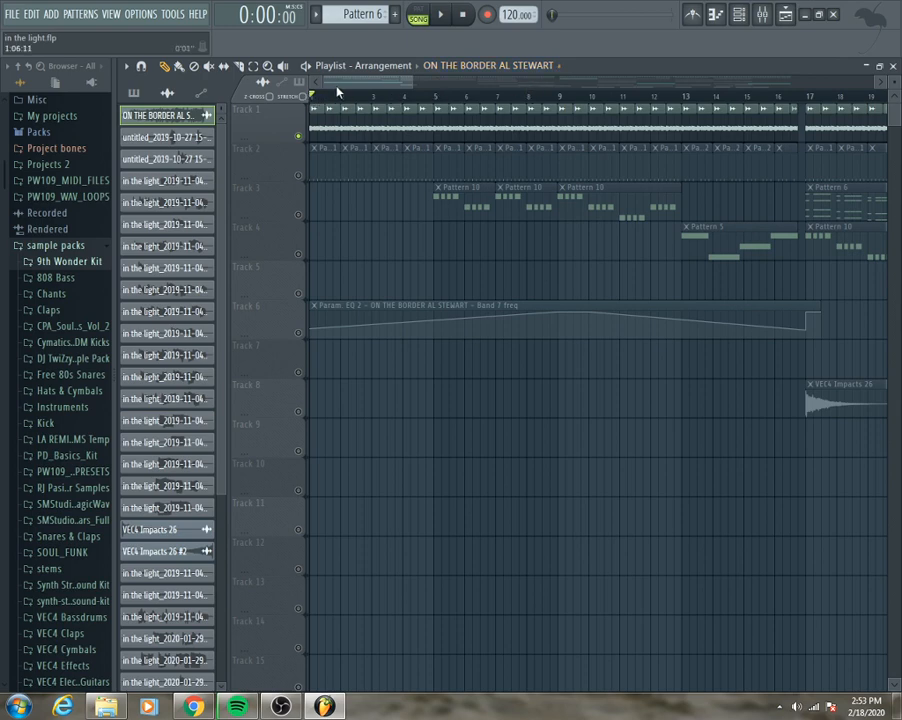
left_click(440, 14)
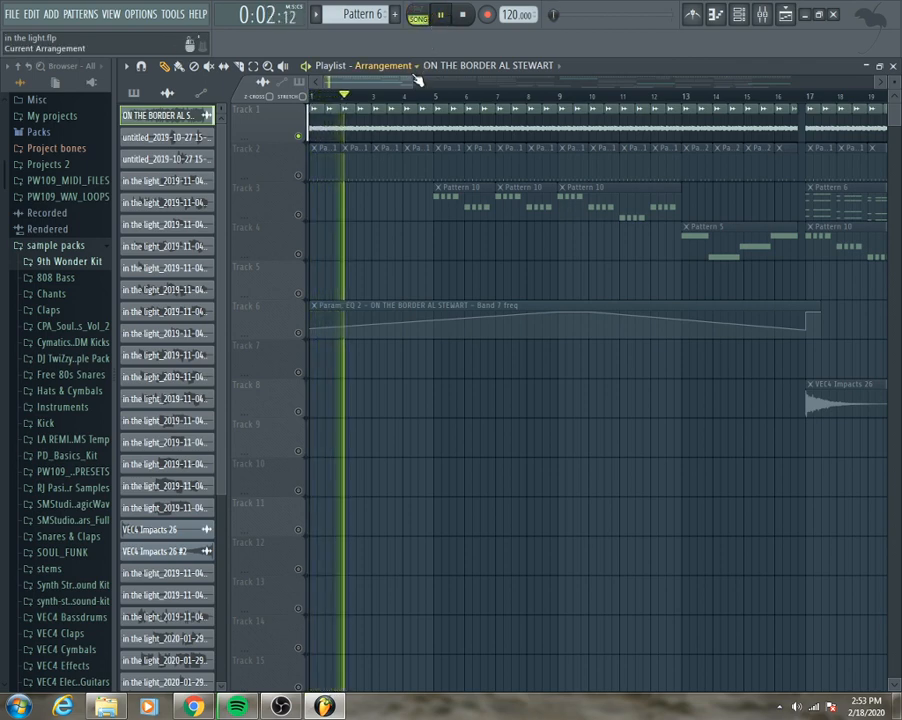
left_click(441, 14)
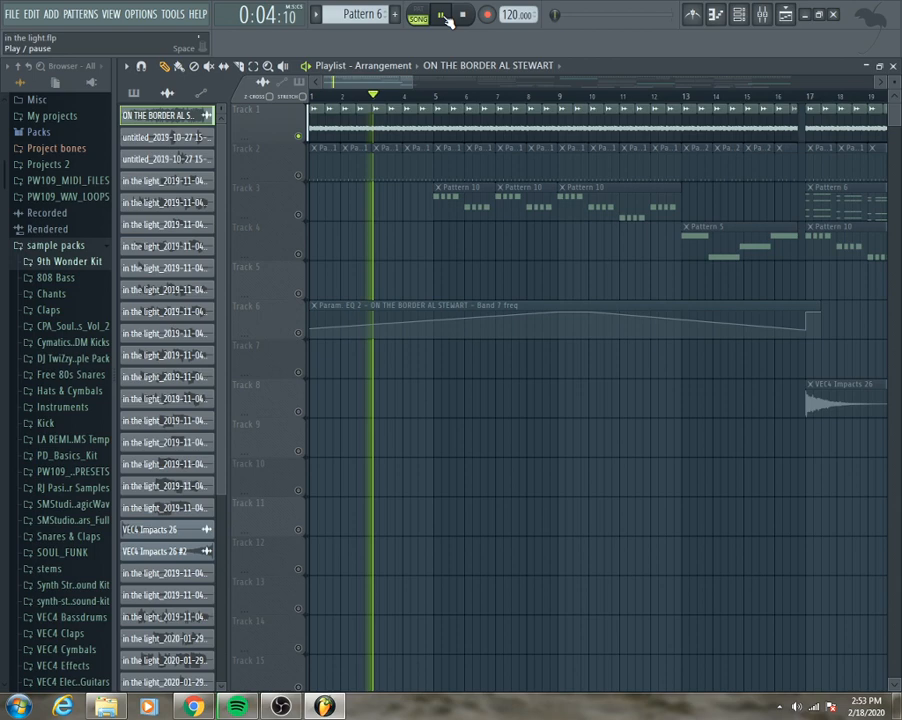
left_click(464, 14)
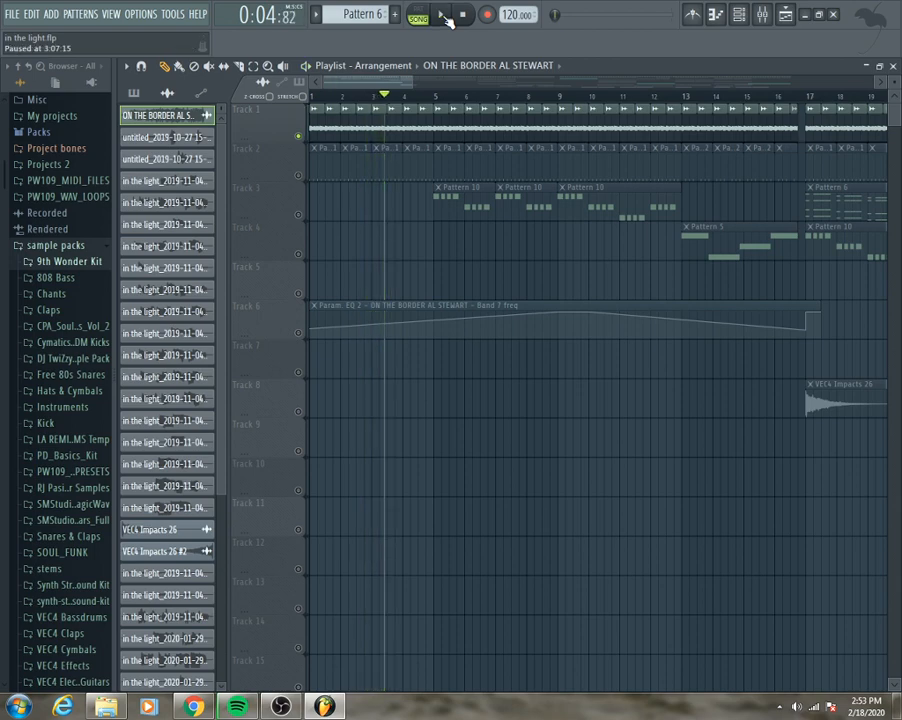
left_click(441, 14)
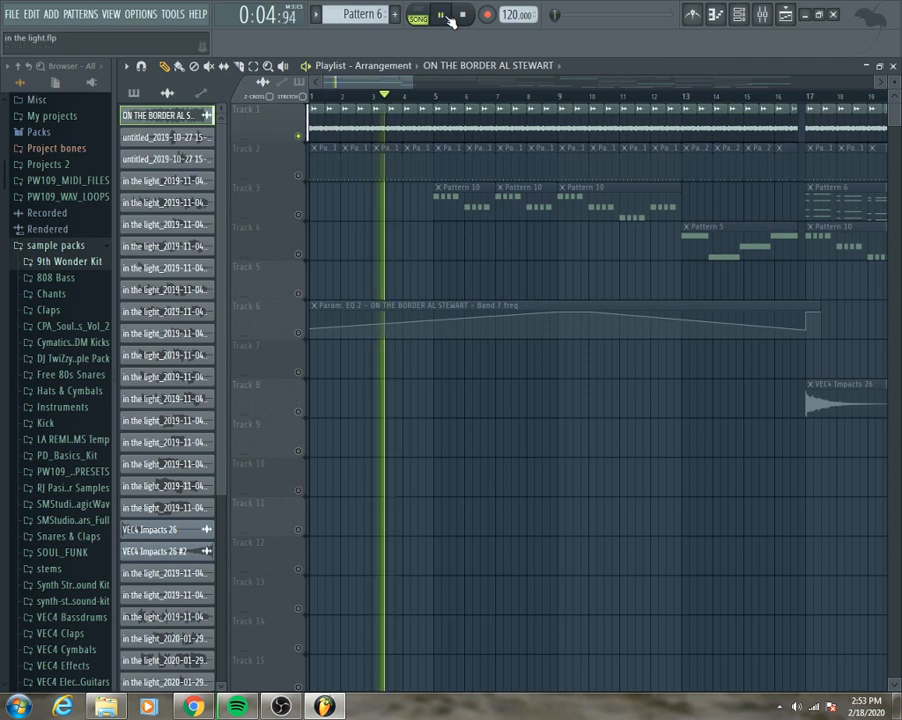
left_click(443, 14)
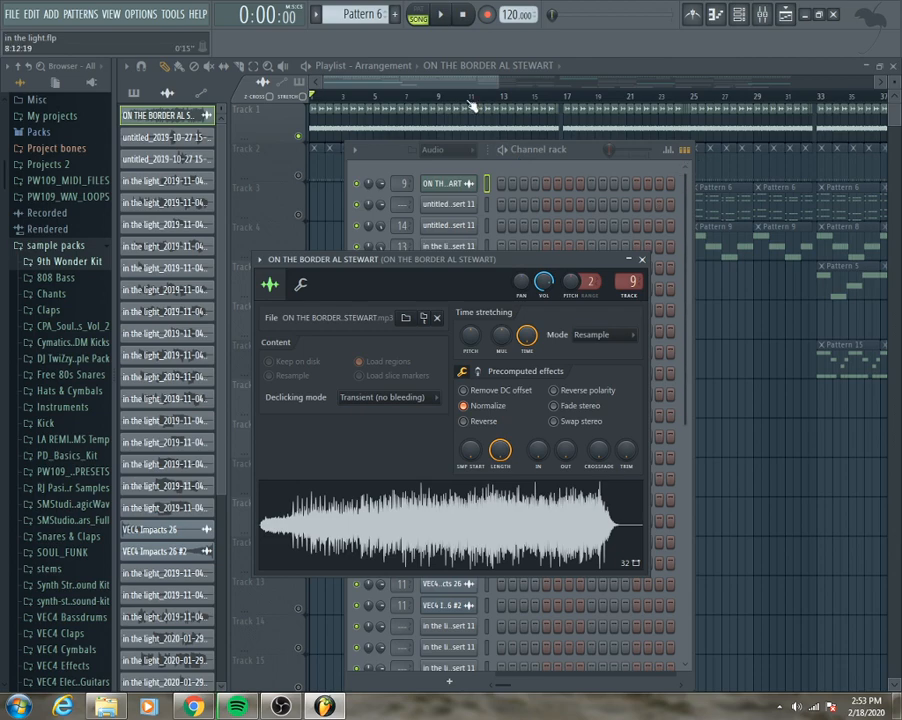
Step: Close the ON THE BORDER sample settings to bring the arrangement back
left_click(641, 259)
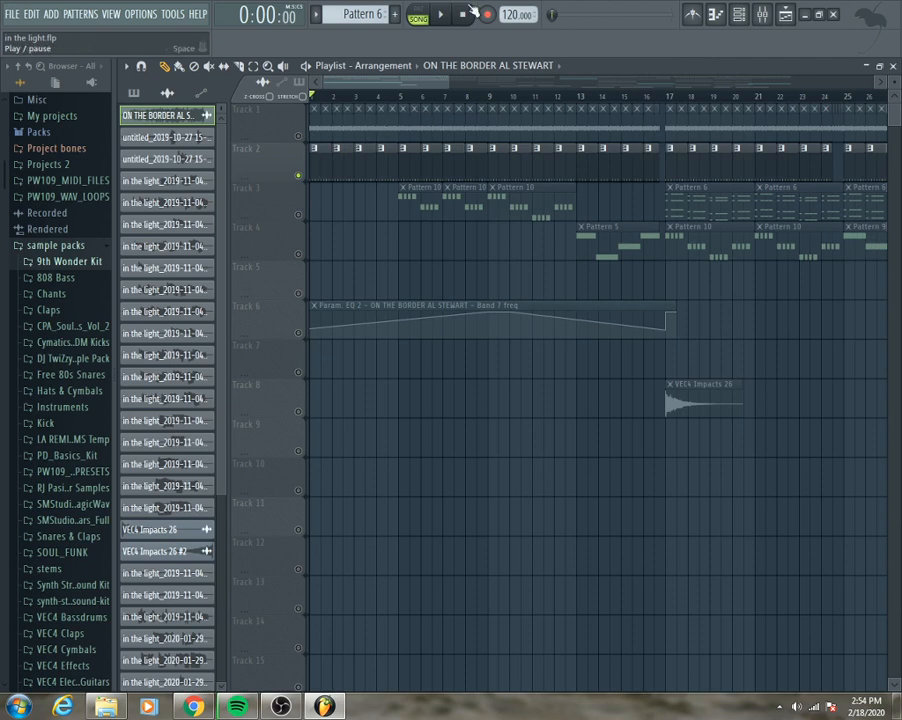
Step: Stop playback and view Pattern 1's drum steps, leaving the pattern list shown
left_click(417, 14)
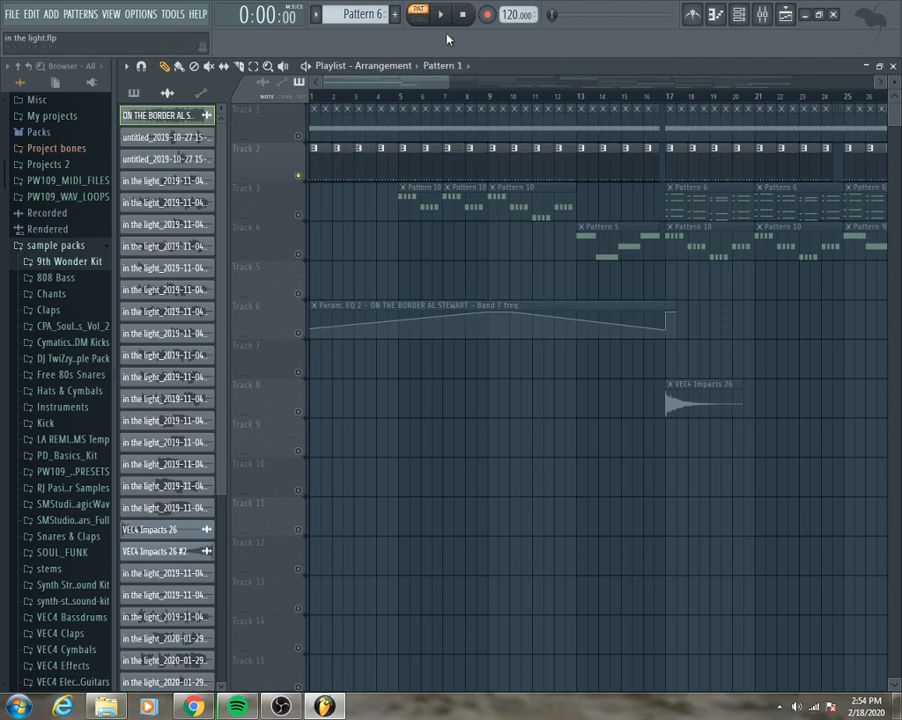
left_click(441, 14)
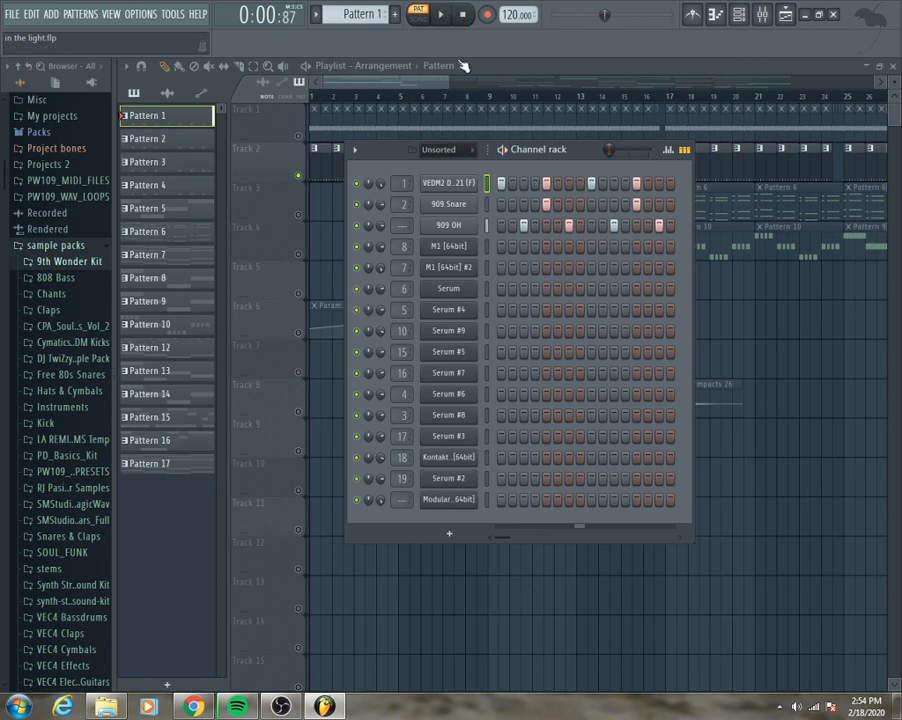
double_click(450, 204)
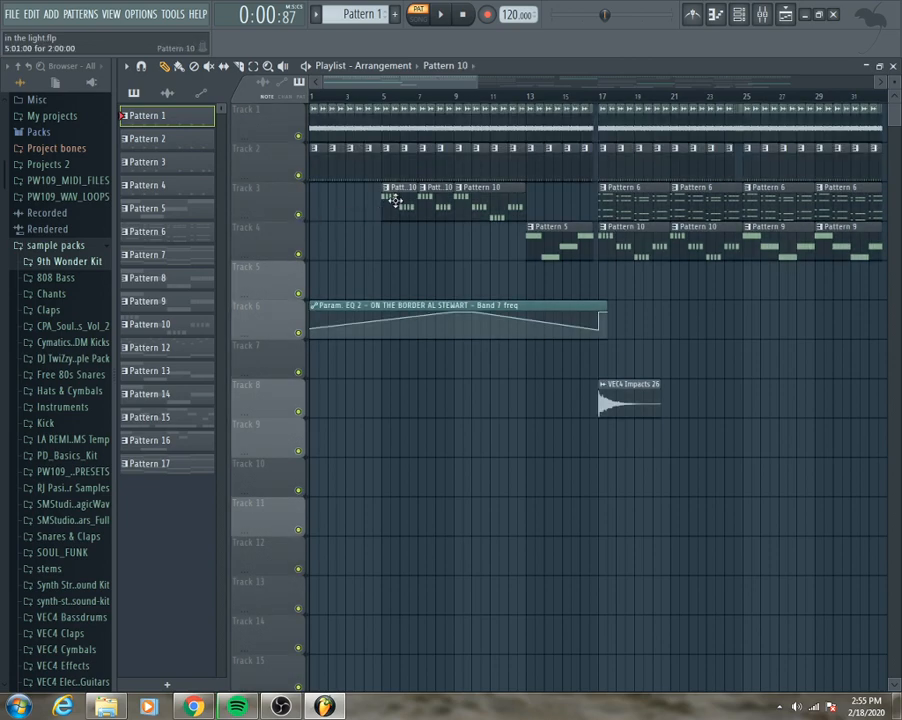
Step: Audition Pattern 10's Serum #9 melody in the Channel rack, then play the full song
left_click(150, 323)
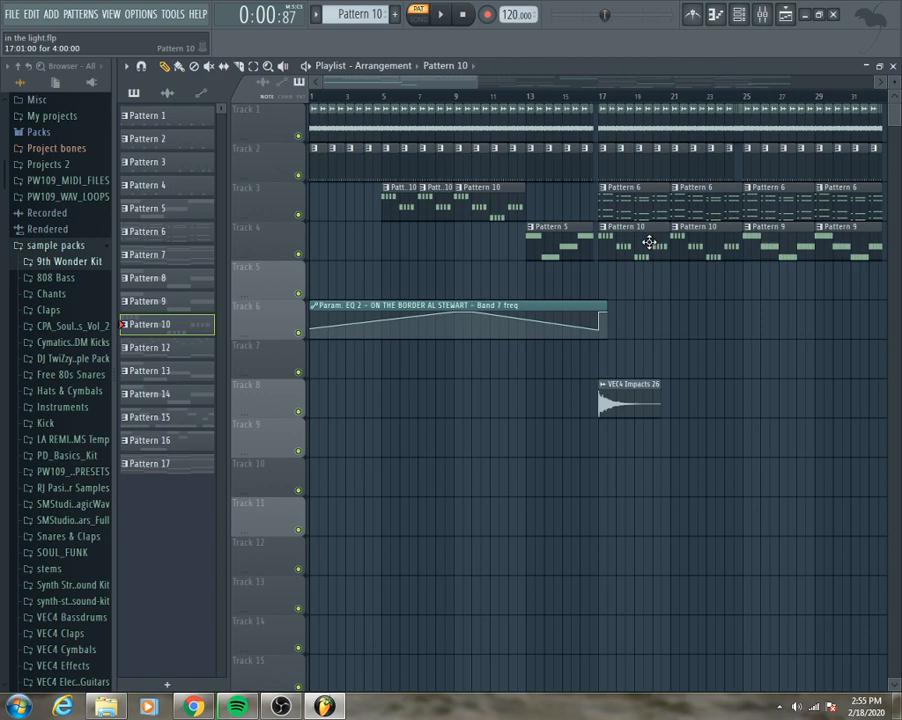
left_click(150, 208)
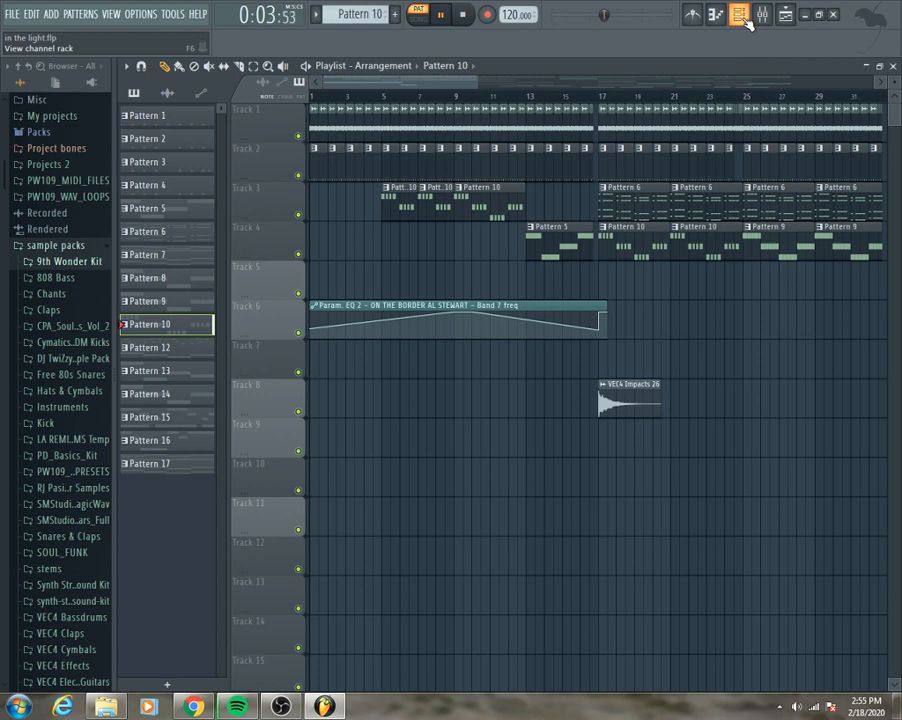
left_click(738, 14)
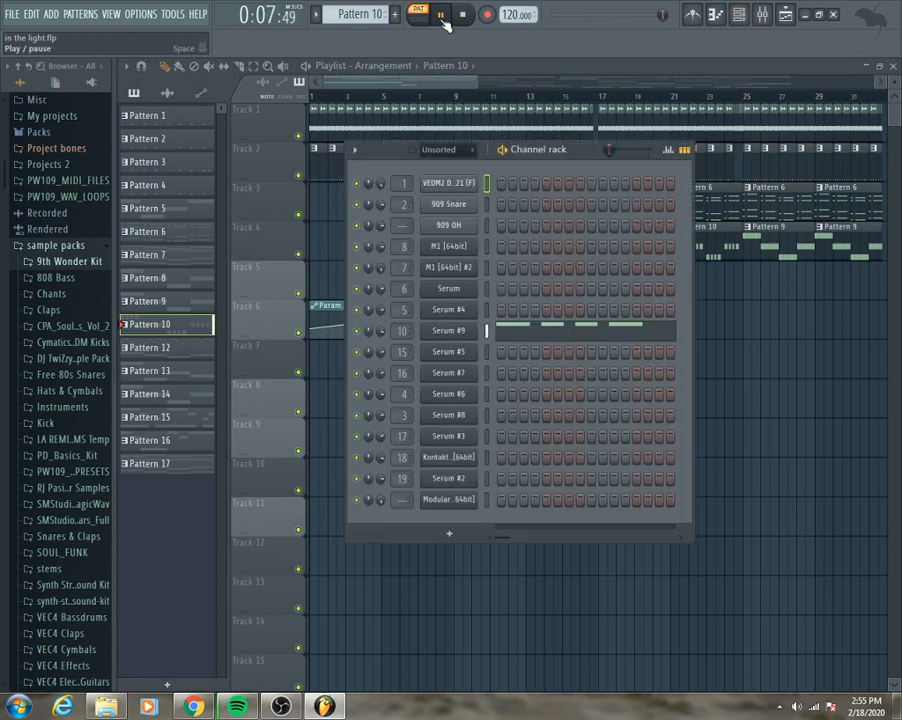
left_click(443, 14)
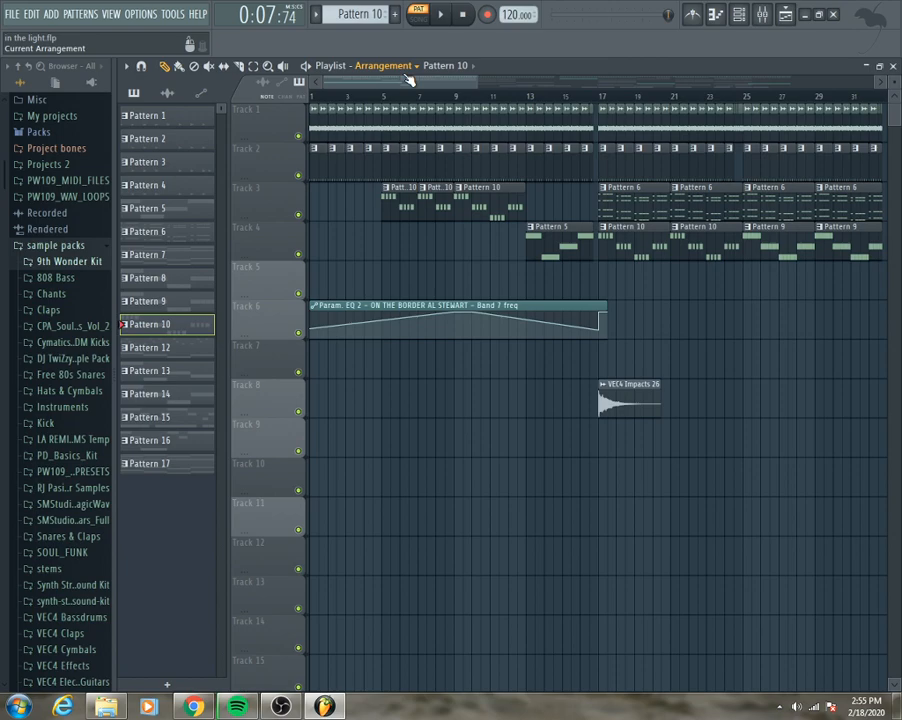
left_click(148, 208)
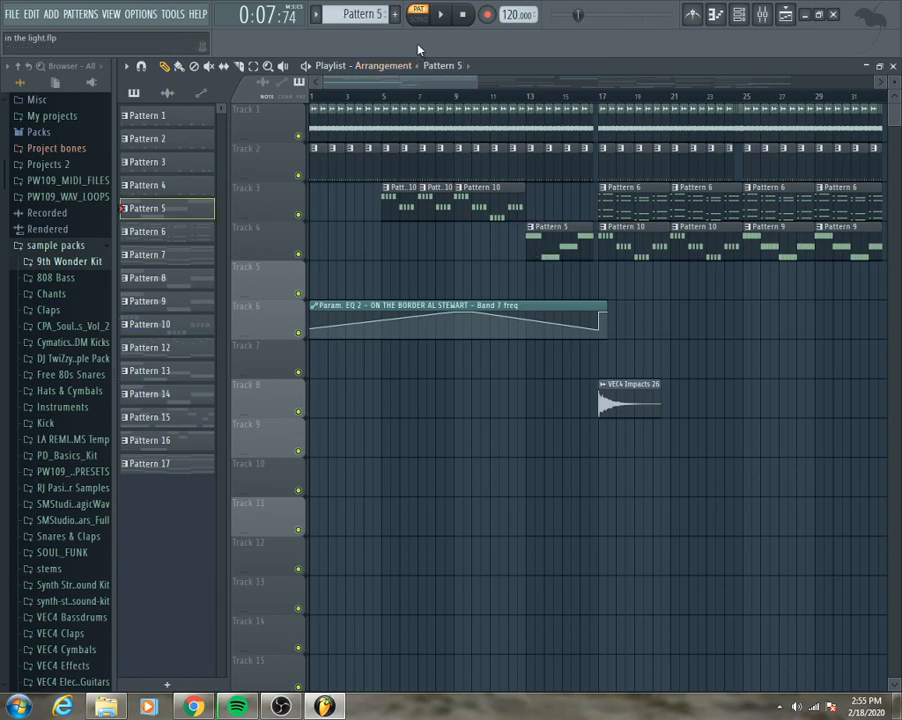
left_click(441, 14)
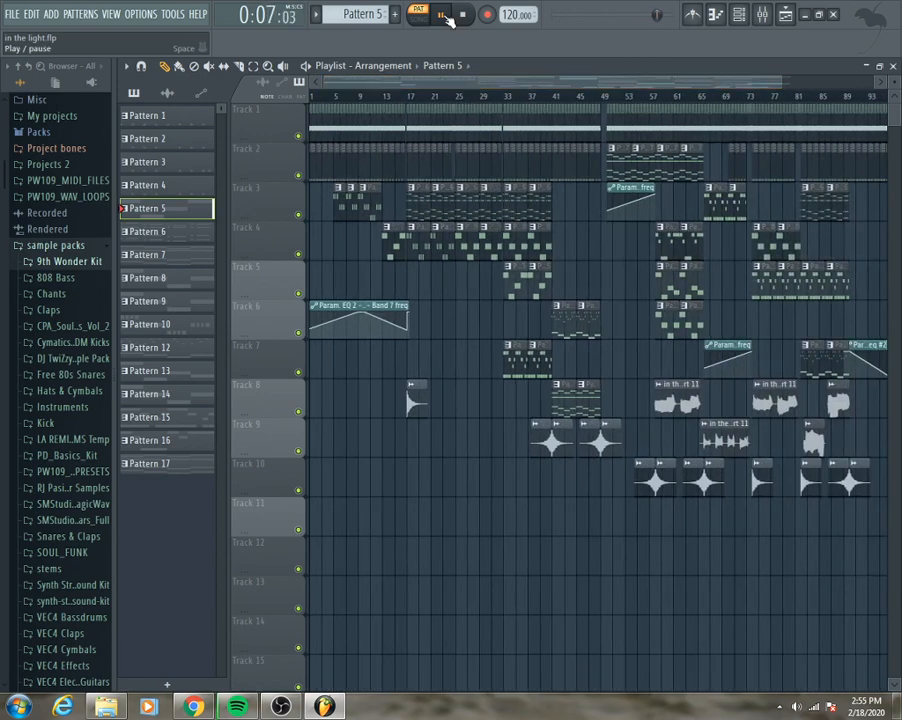
Step: Stop song playback and make Pattern 9 the current pattern
left_click(443, 14)
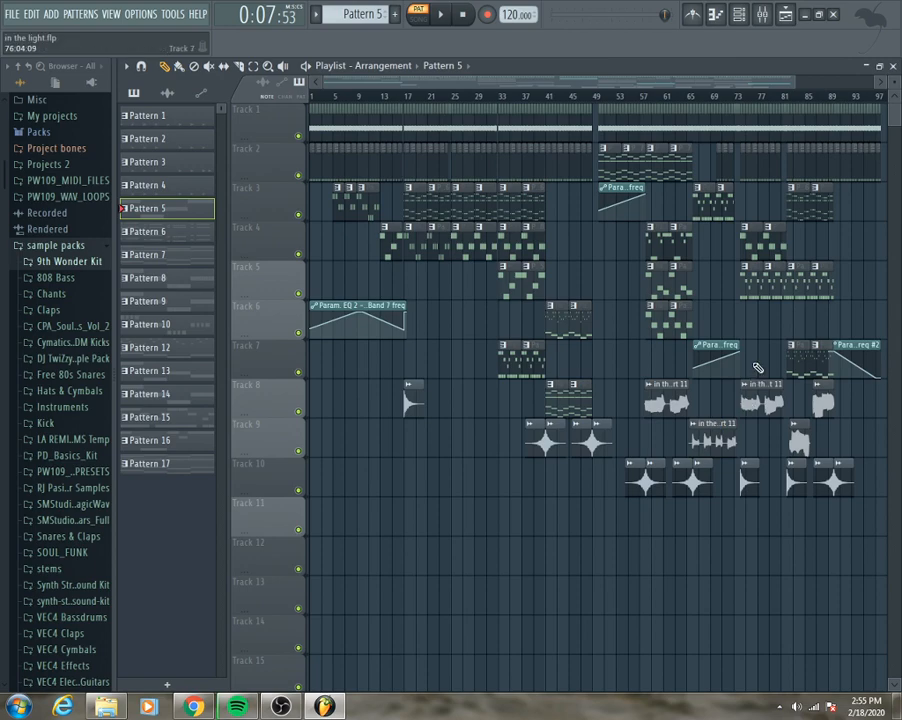
mouse_move(405, 90)
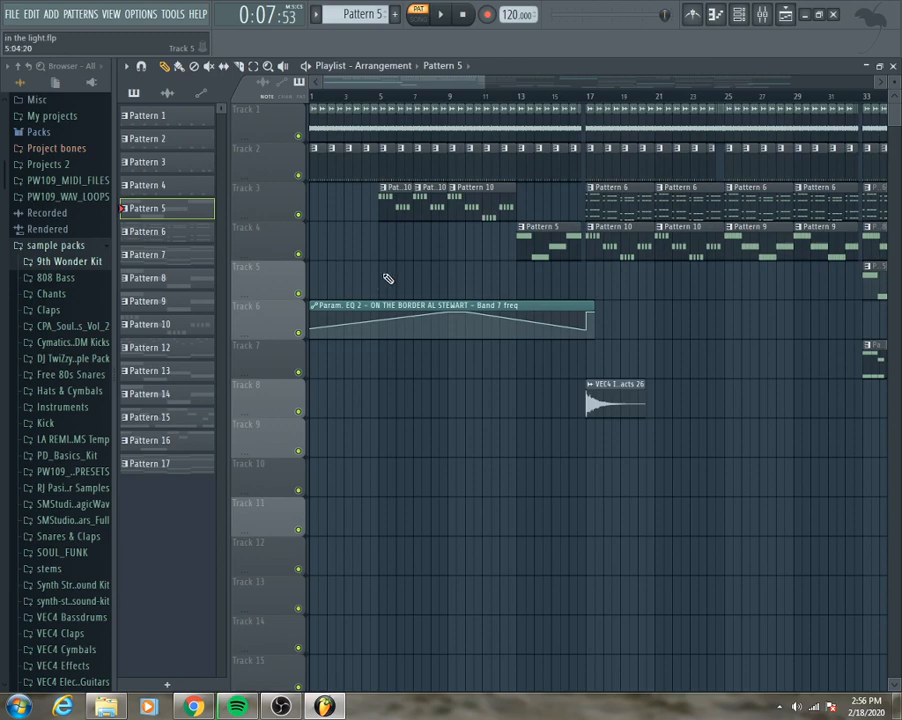
mouse_move(395, 100)
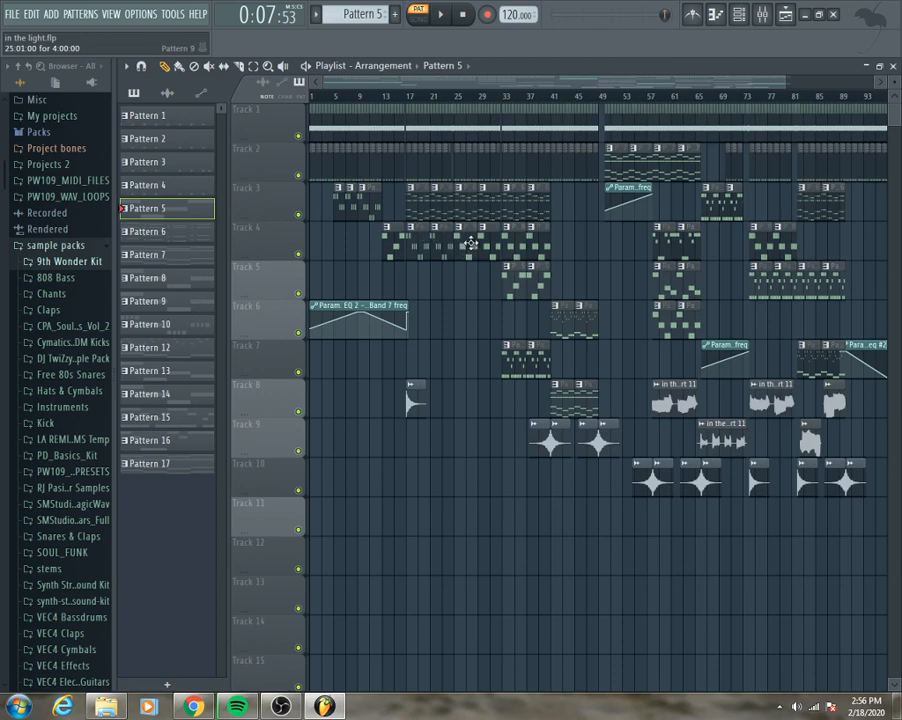
left_click(147, 301)
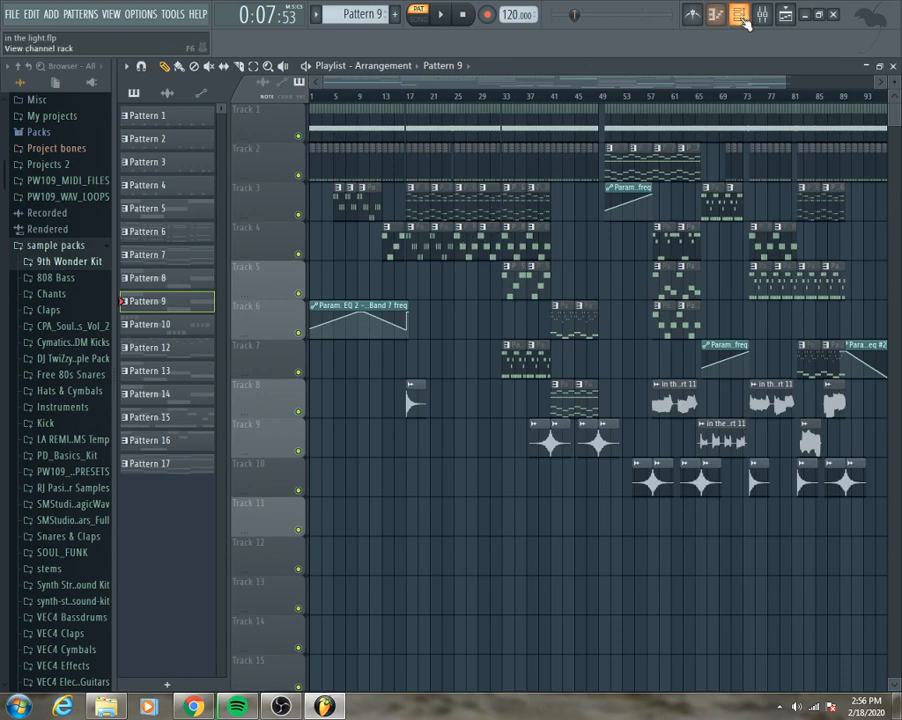
Step: Preview Pattern 9 alone, switch to Pattern 10, and replay the full song
left_click(738, 14)
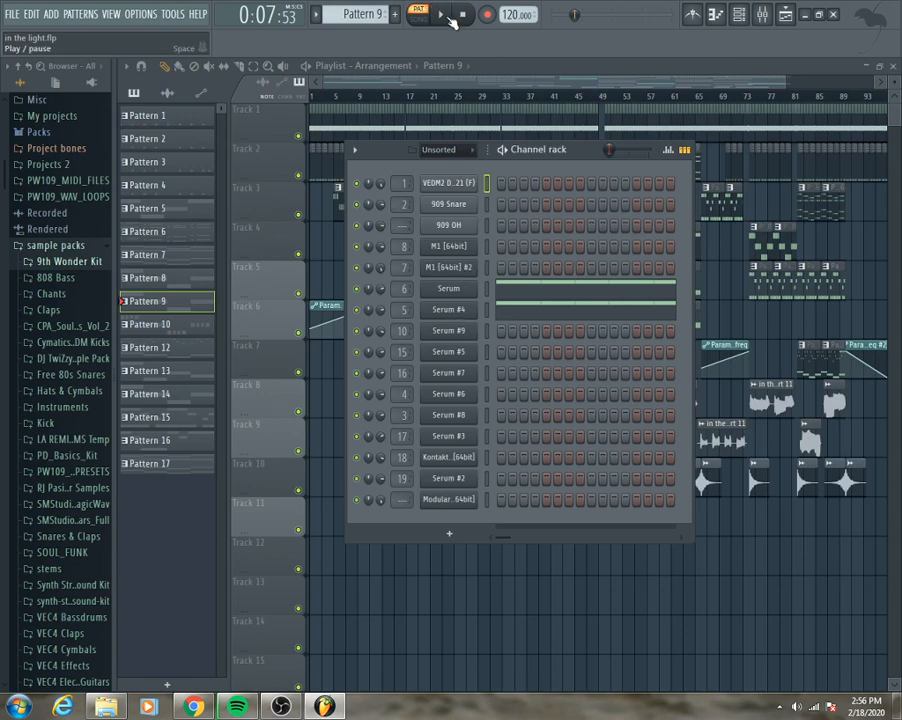
left_click(443, 14)
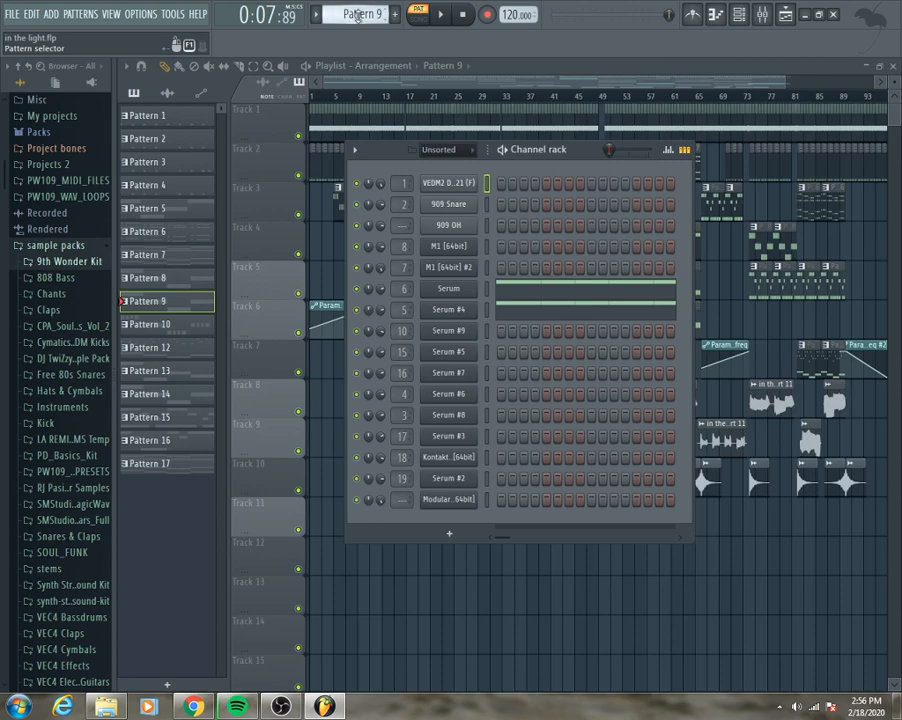
left_click(146, 324)
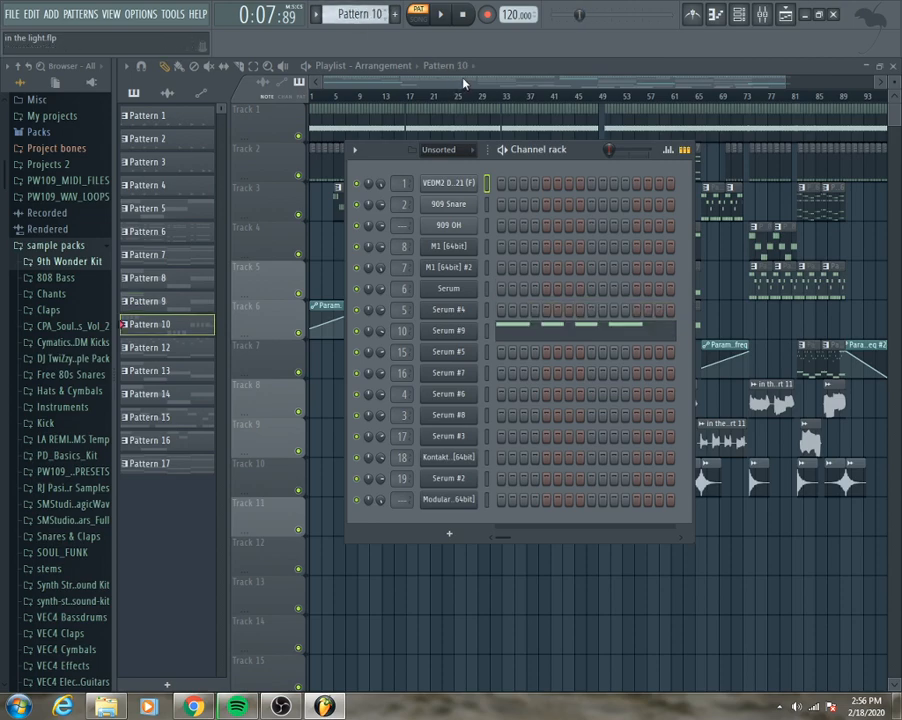
left_click(443, 14)
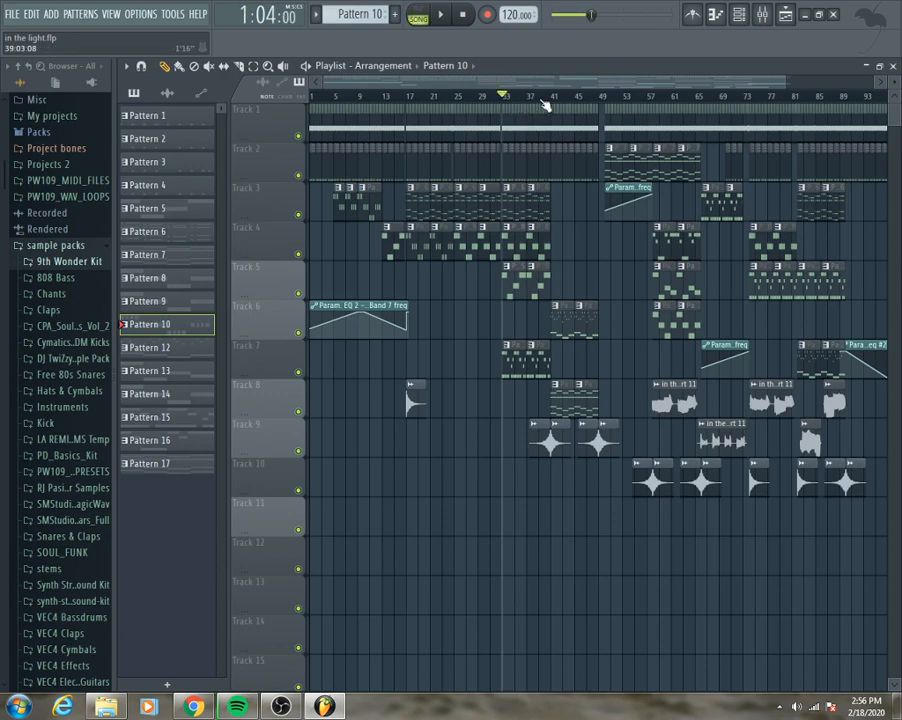
left_click(440, 14)
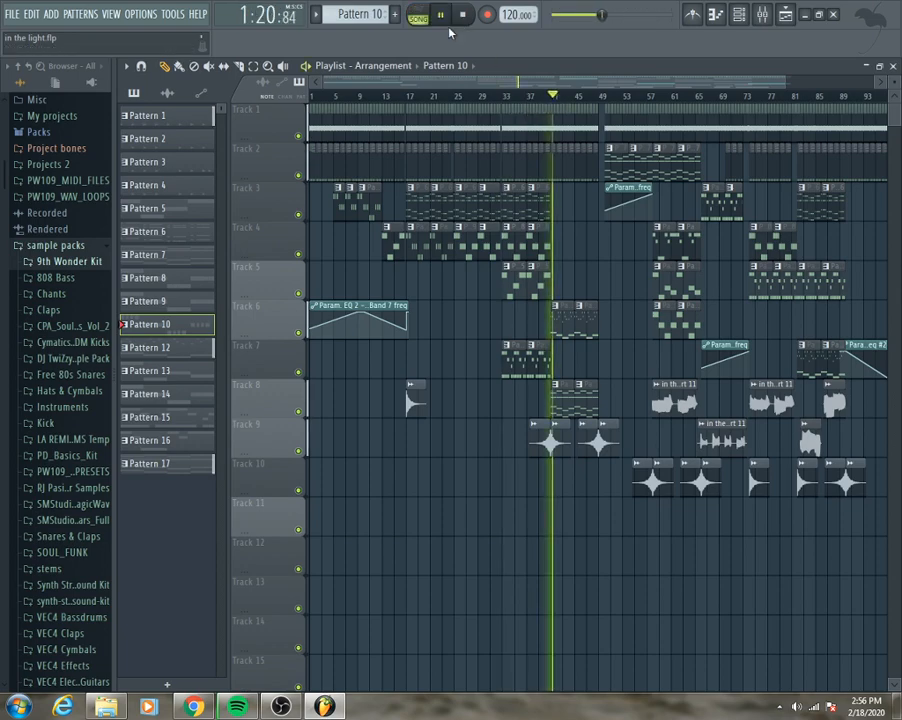
Step: Loop Pattern 12's Serum #7 bass notes in the piano roll
left_click(441, 14)
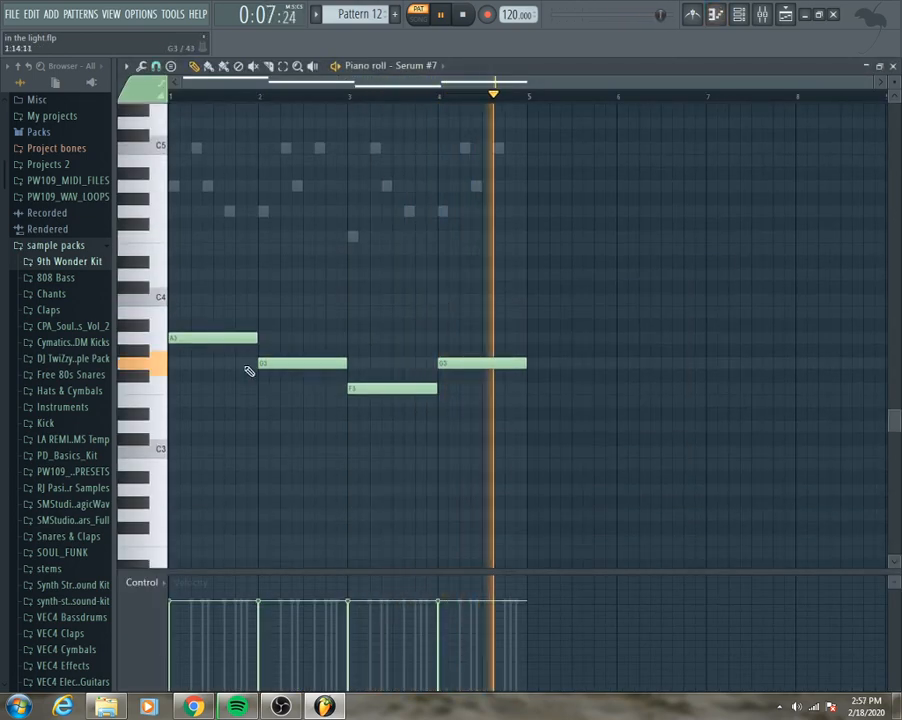
Step: Open Serum #5's synth and its Pattern 12 piano roll, then return to the Playlist
left_click(738, 14)
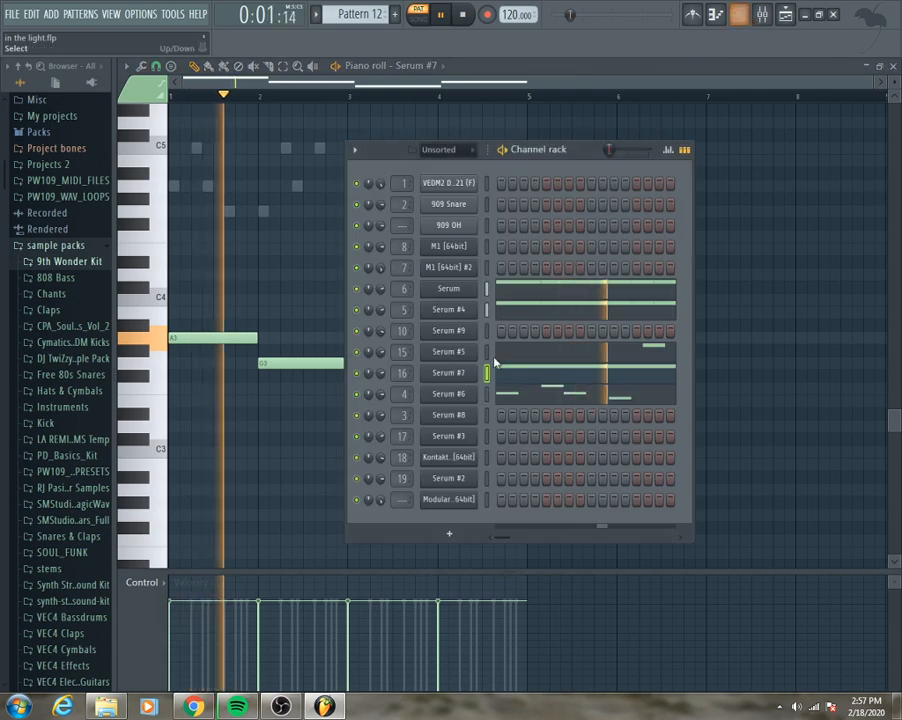
left_click(463, 14)
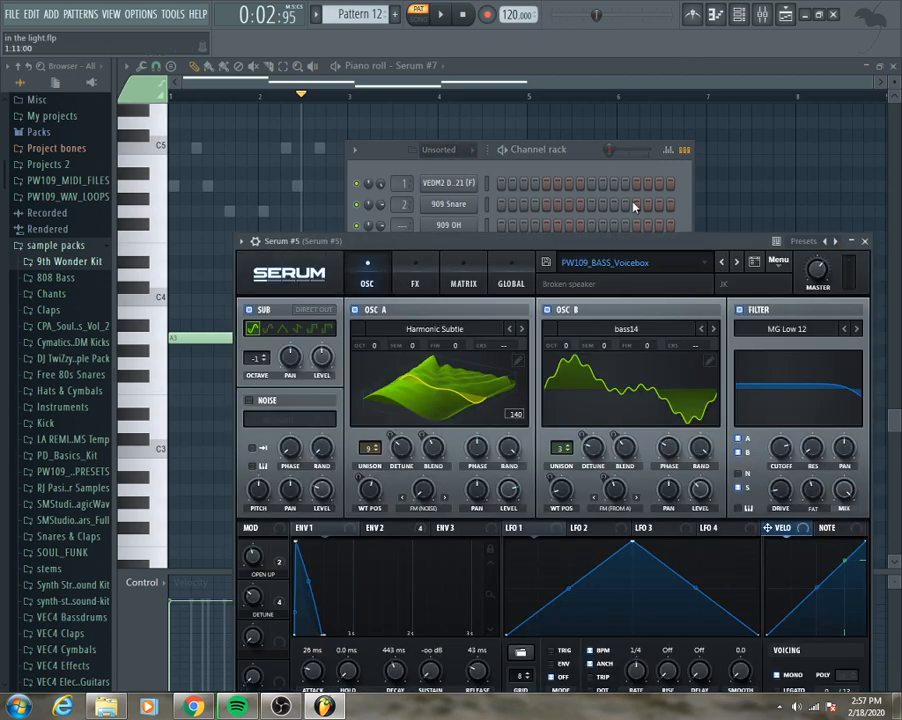
right_click(448, 352)
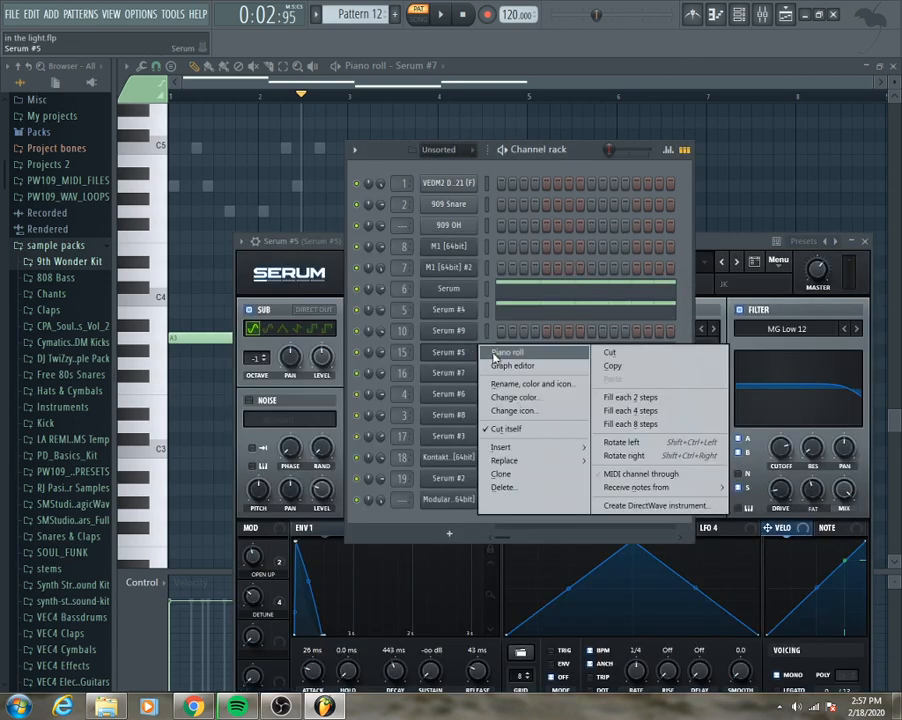
left_click(508, 352)
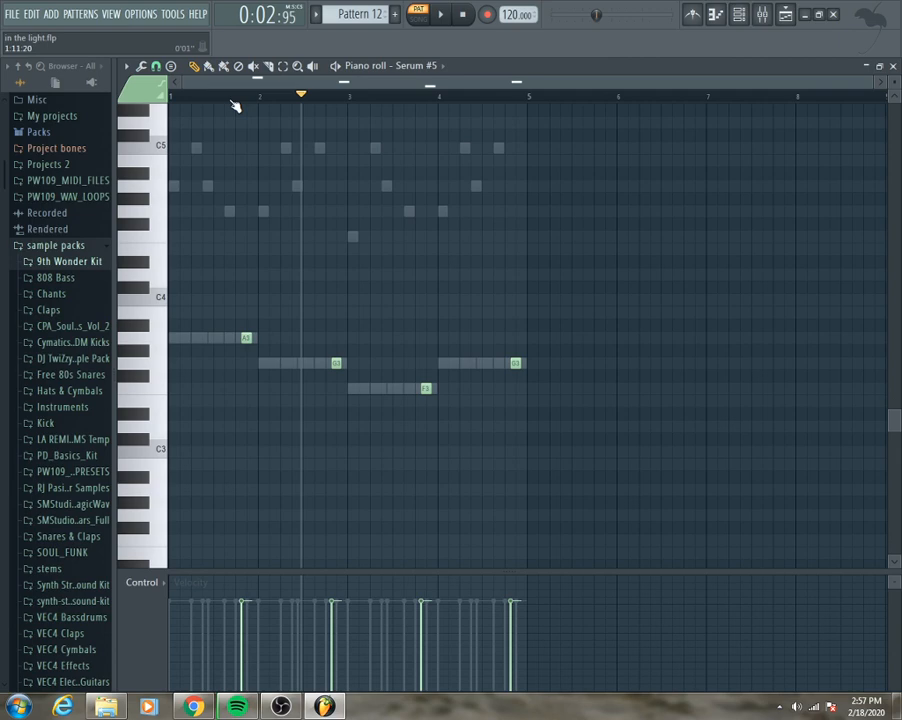
left_click(438, 14)
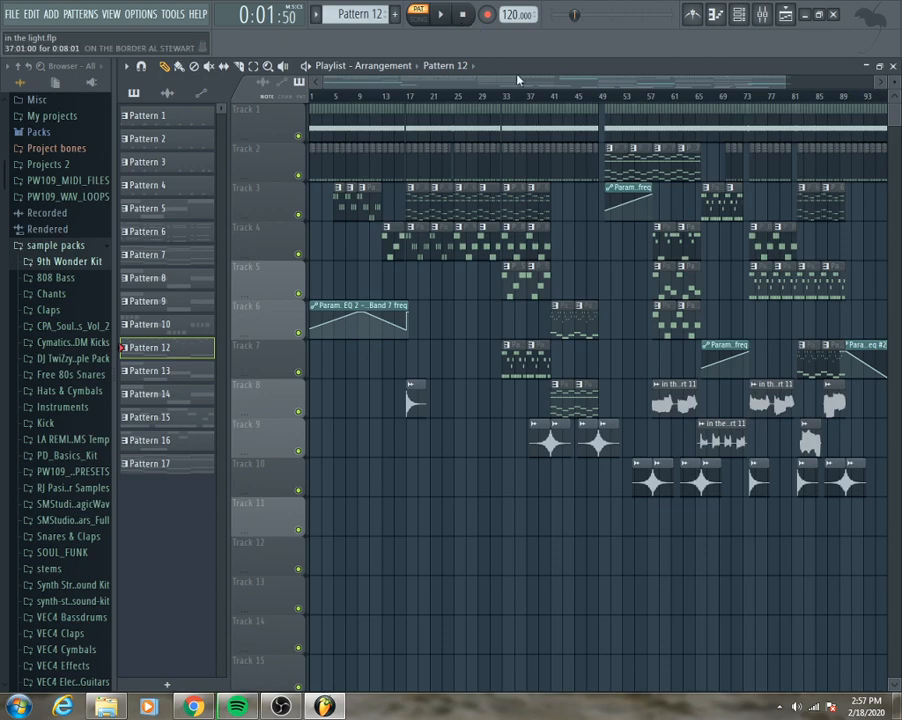
left_click(148, 417)
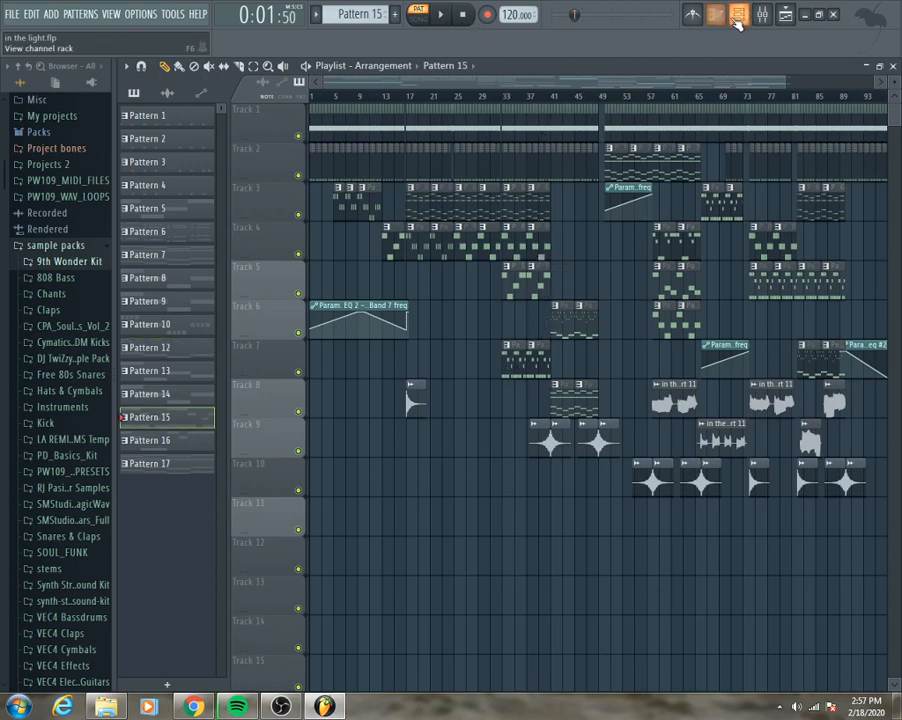
left_click(737, 14)
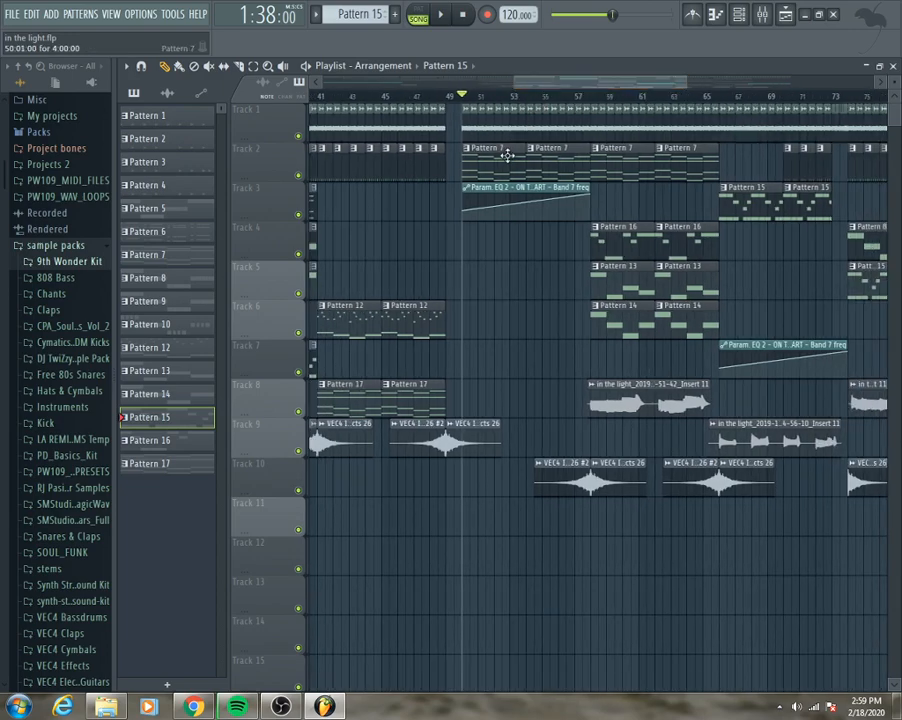
Step: Select Pattern 7, play from bar 57, and show the sax clip's Insert 11 mixer effects
left_click(160, 254)
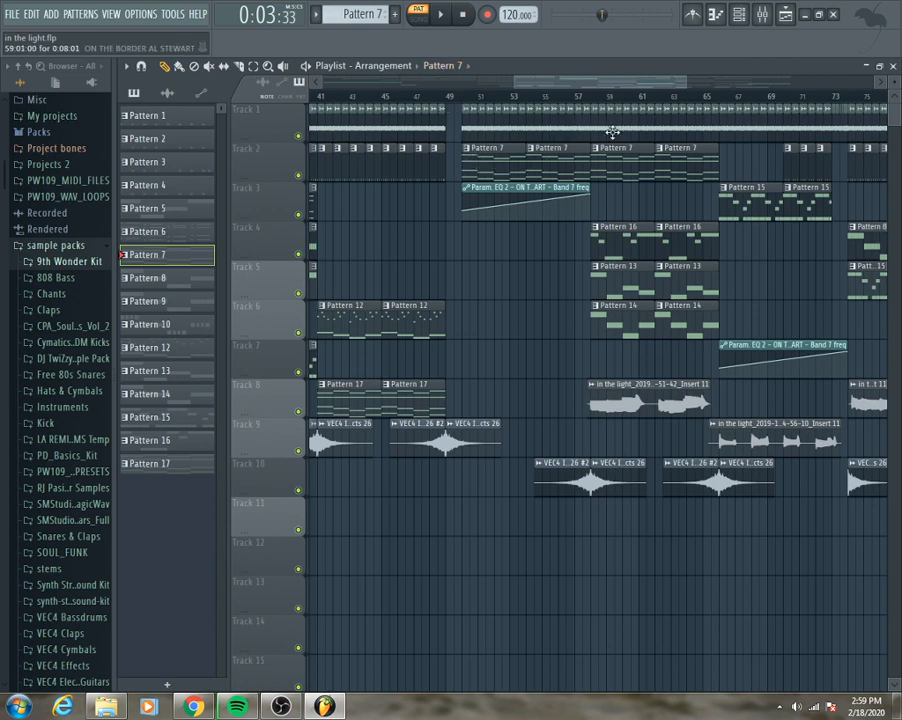
left_click(417, 14)
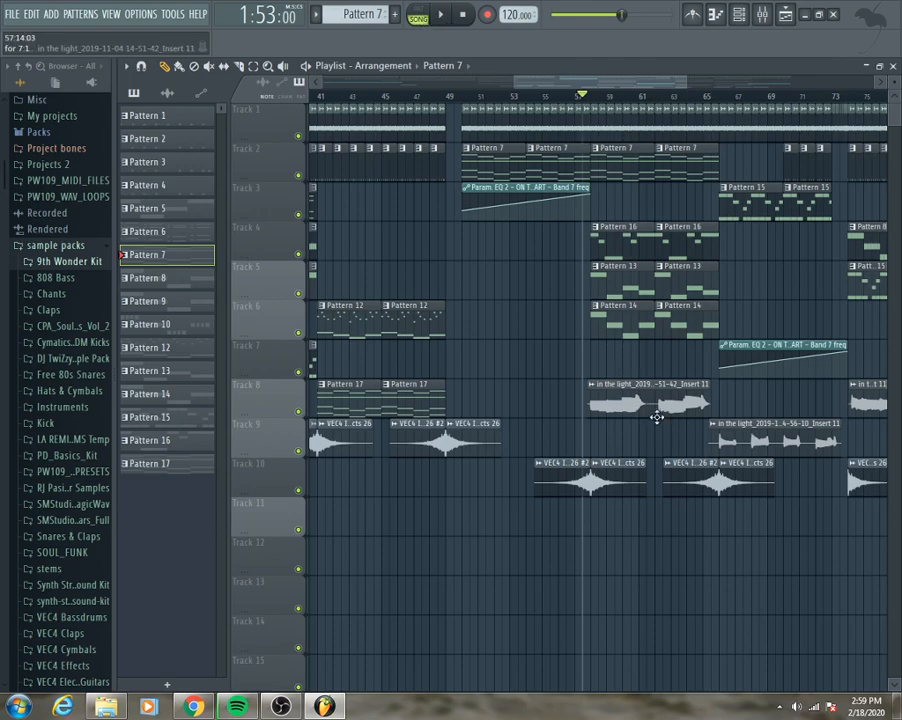
mouse_move(680, 390)
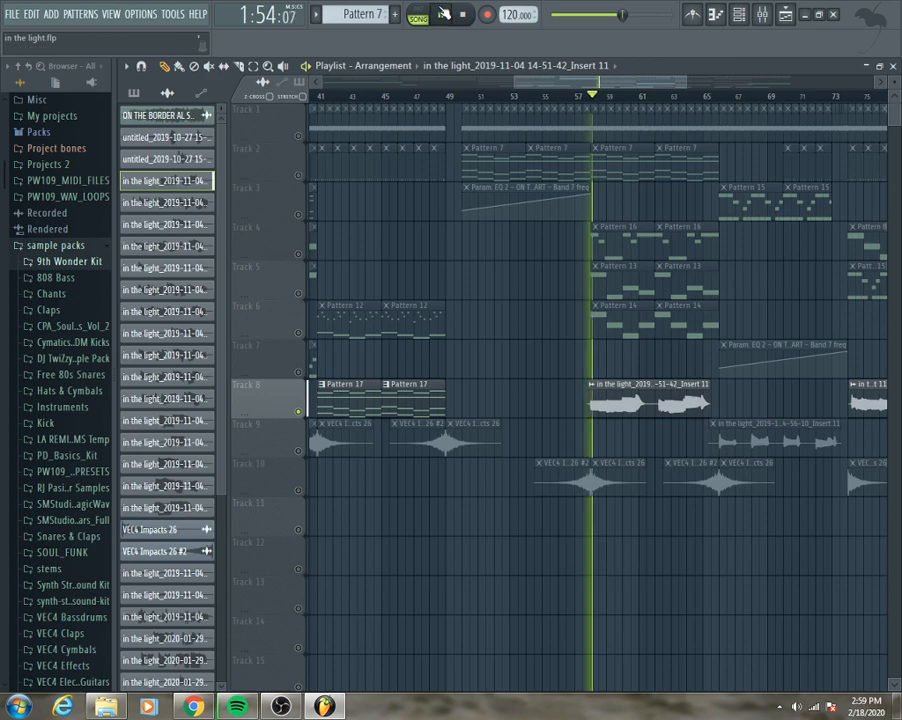
left_click(761, 14)
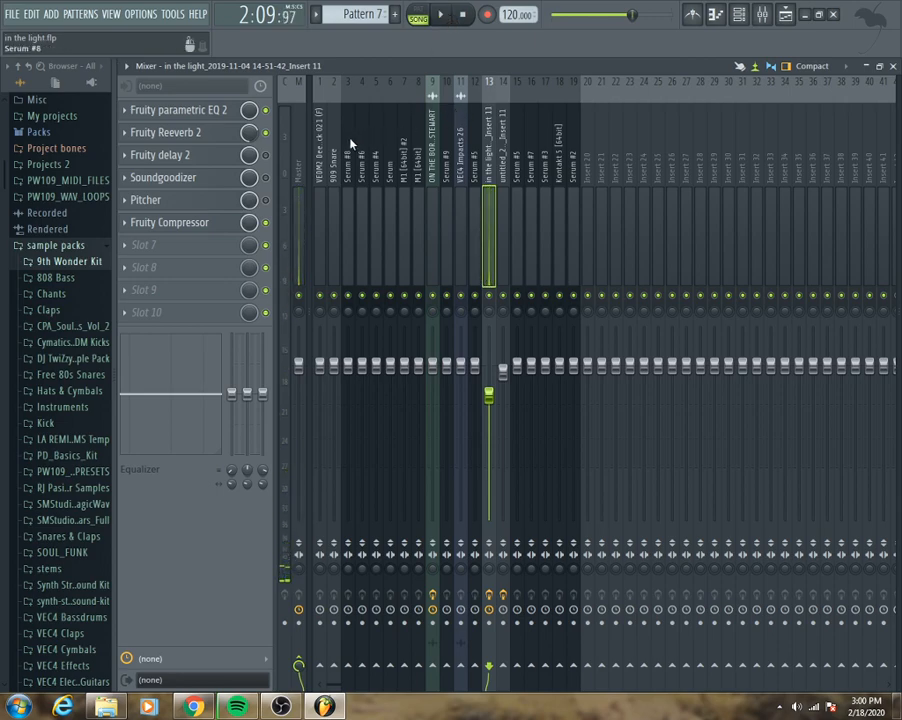
Step: Inspect the sax insert's Parametric EQ 2 and set the compressor attack to 15 ms
left_click(441, 14)
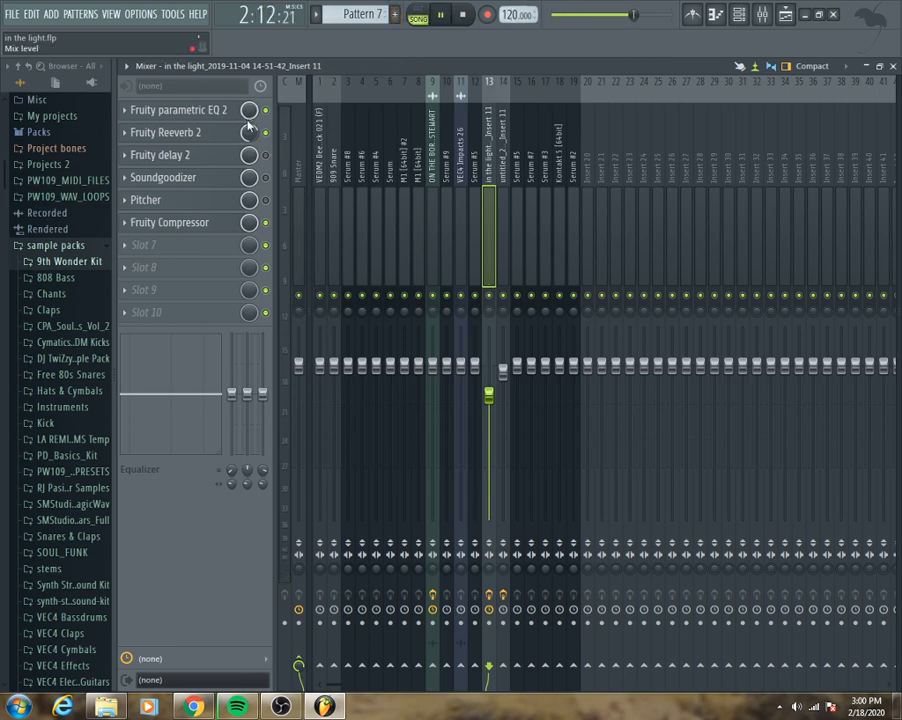
left_click(180, 110)
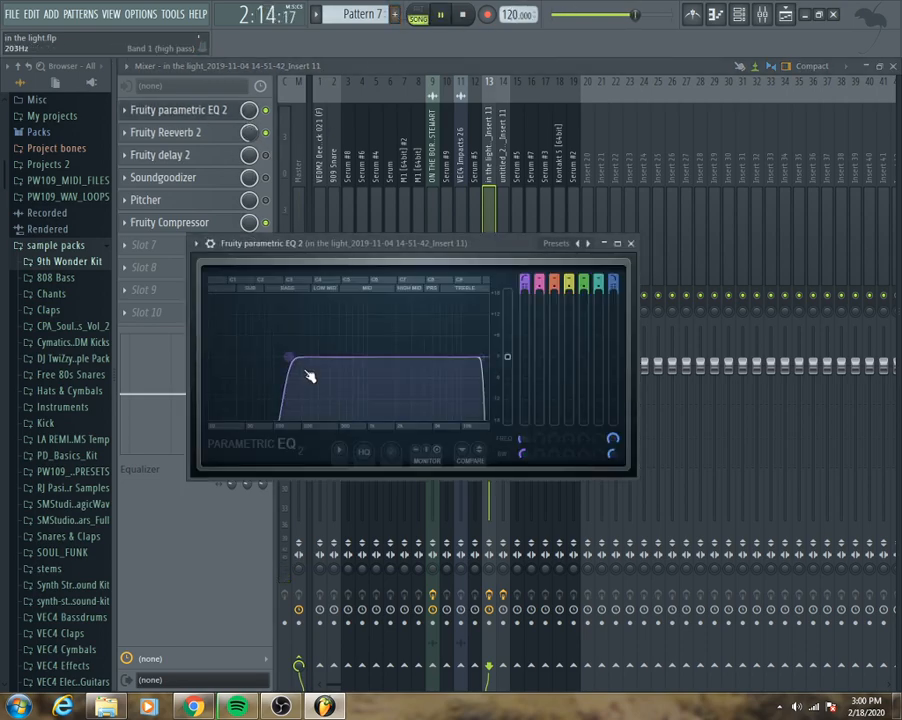
left_click_drag(309, 376, 297, 354)
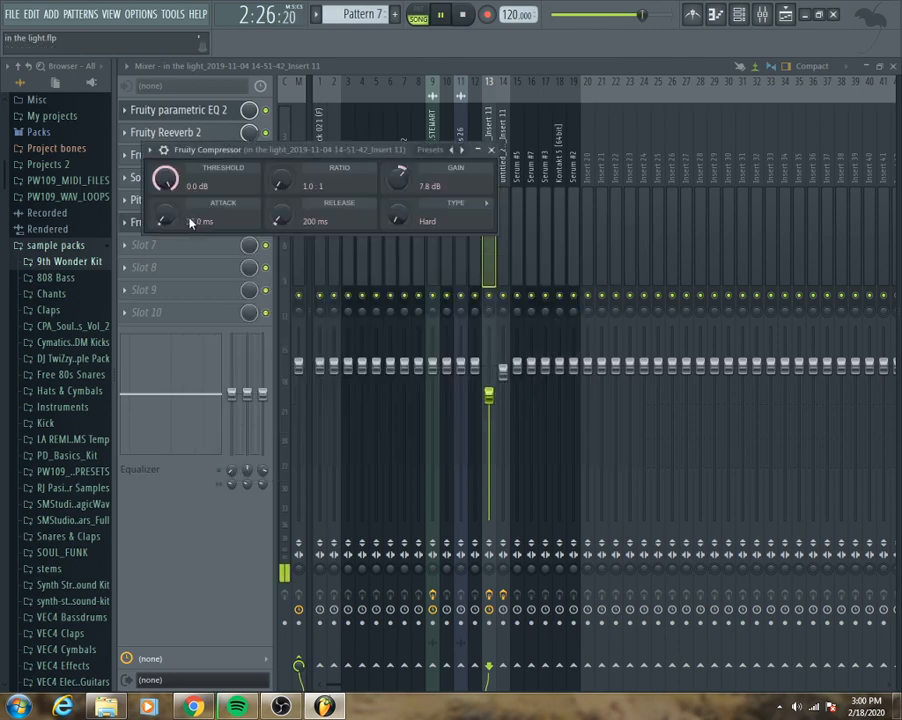
left_click_drag(165, 213, 165, 200)
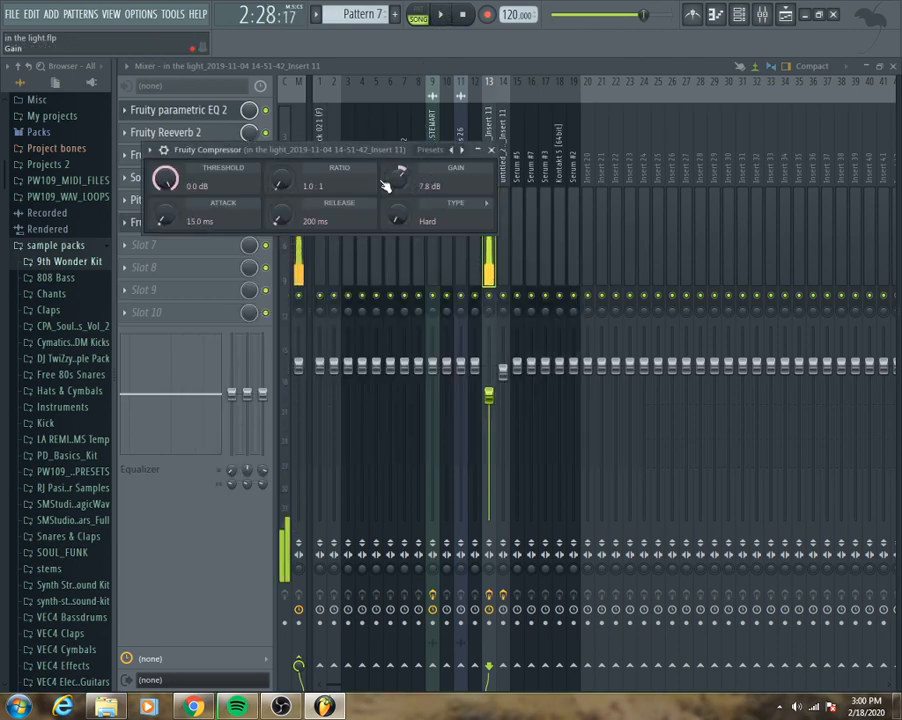
Step: Inspect the Soundgoodizer on the sax, then close the mixer to show the playlist
left_click(180, 110)
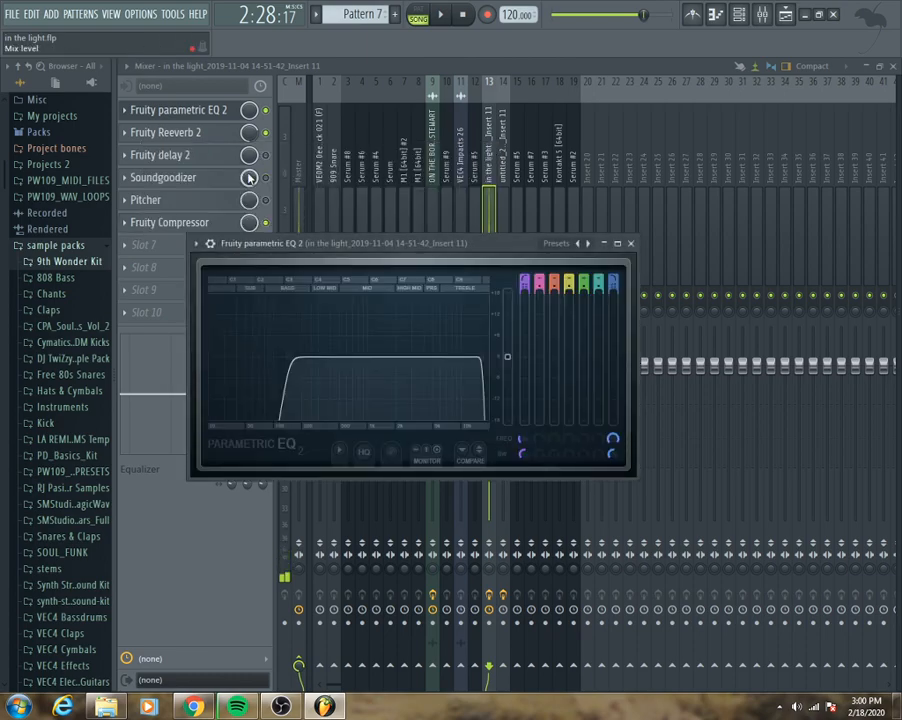
left_click(163, 177)
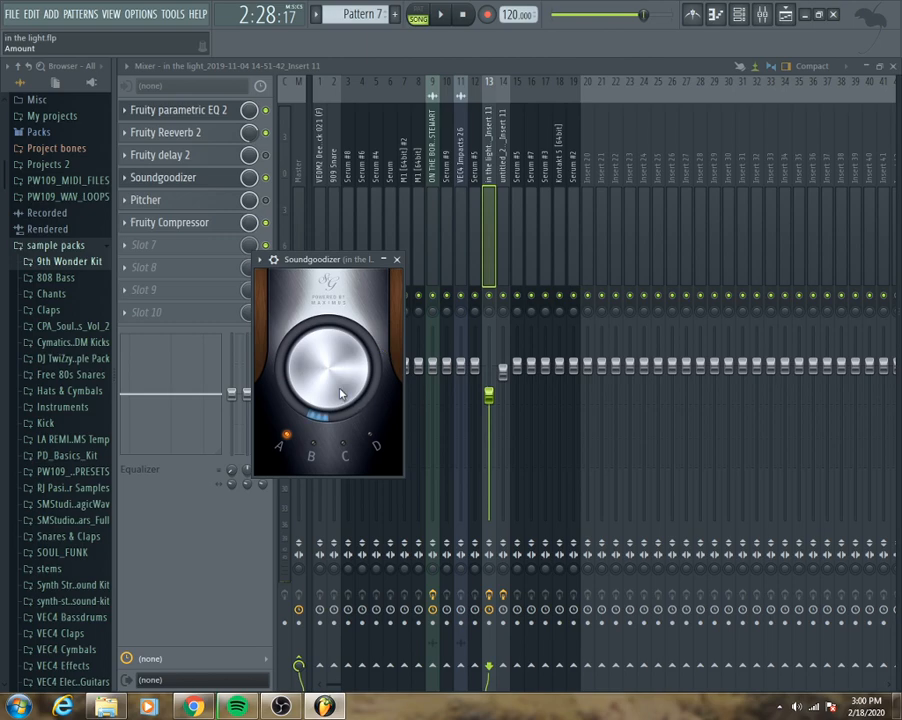
left_click(165, 154)
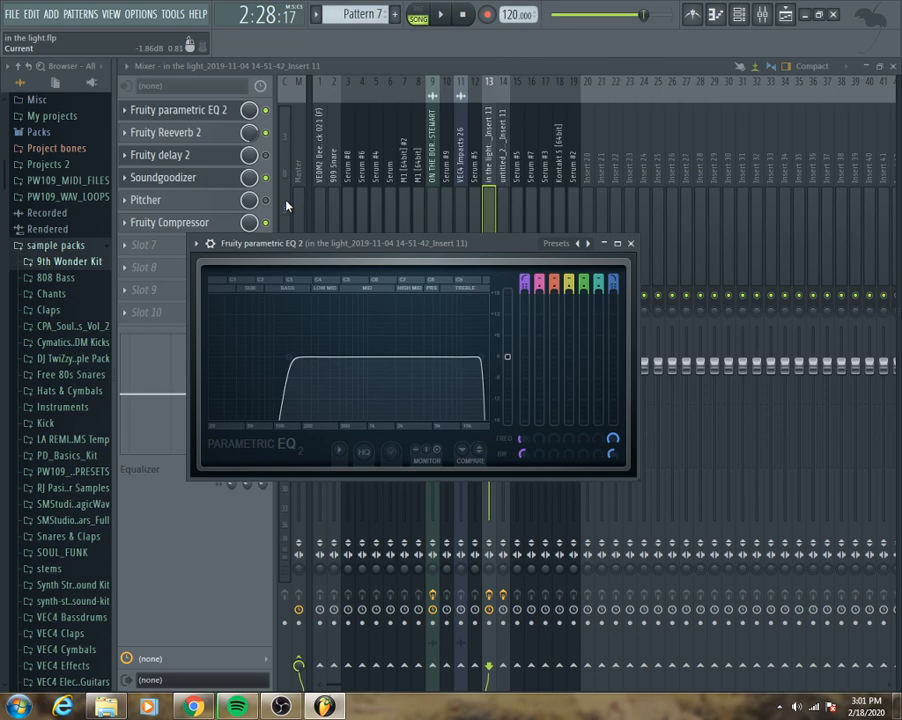
left_click(786, 14)
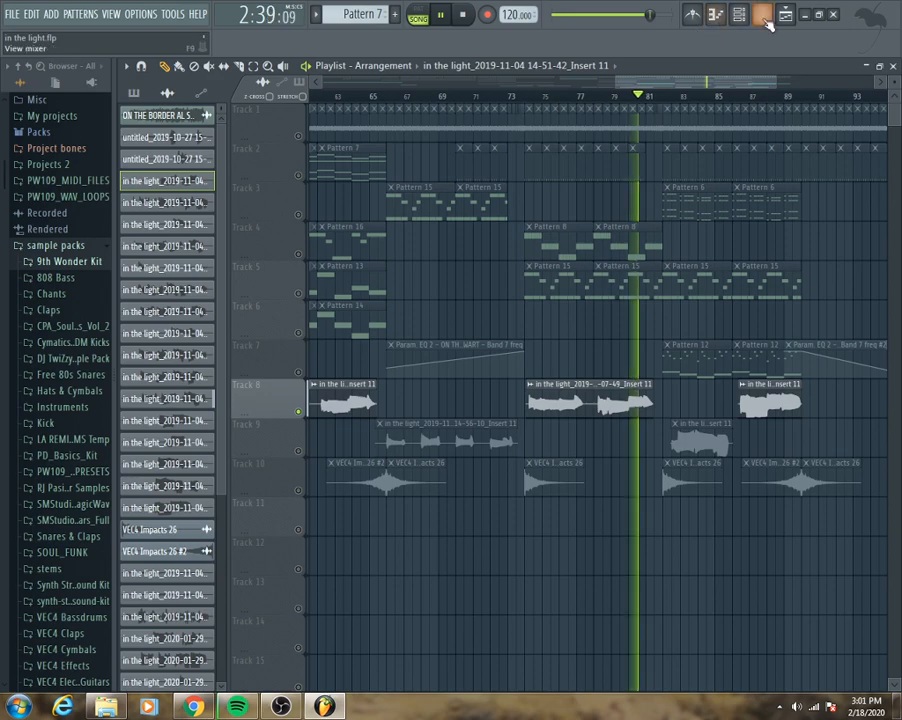
Step: Show the mixer, toggle one sax effect, and move the playhead to around bar 82
left_click(760, 14)
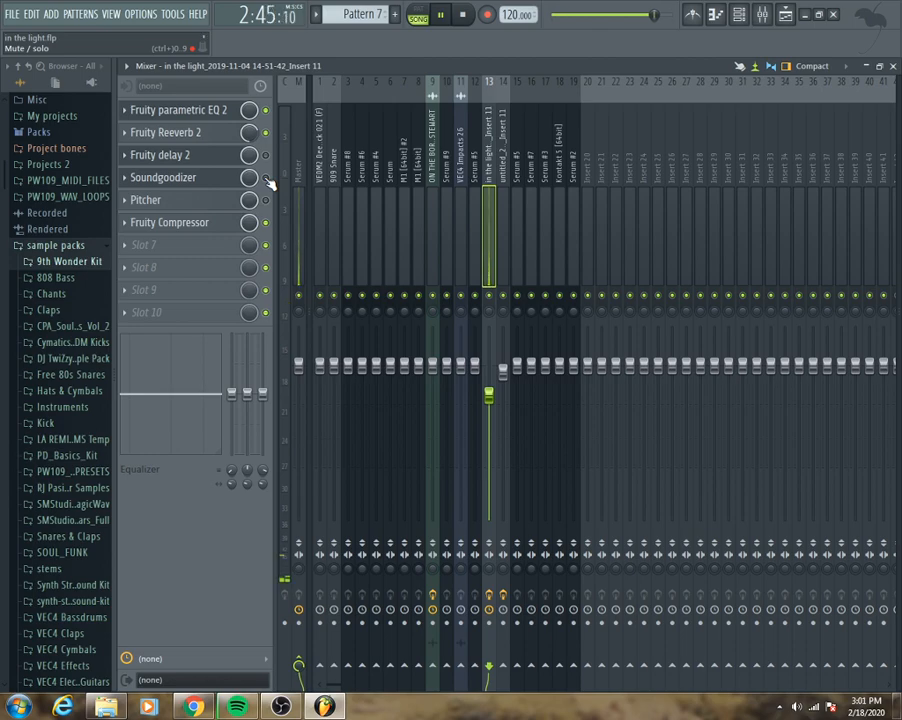
left_click(785, 14)
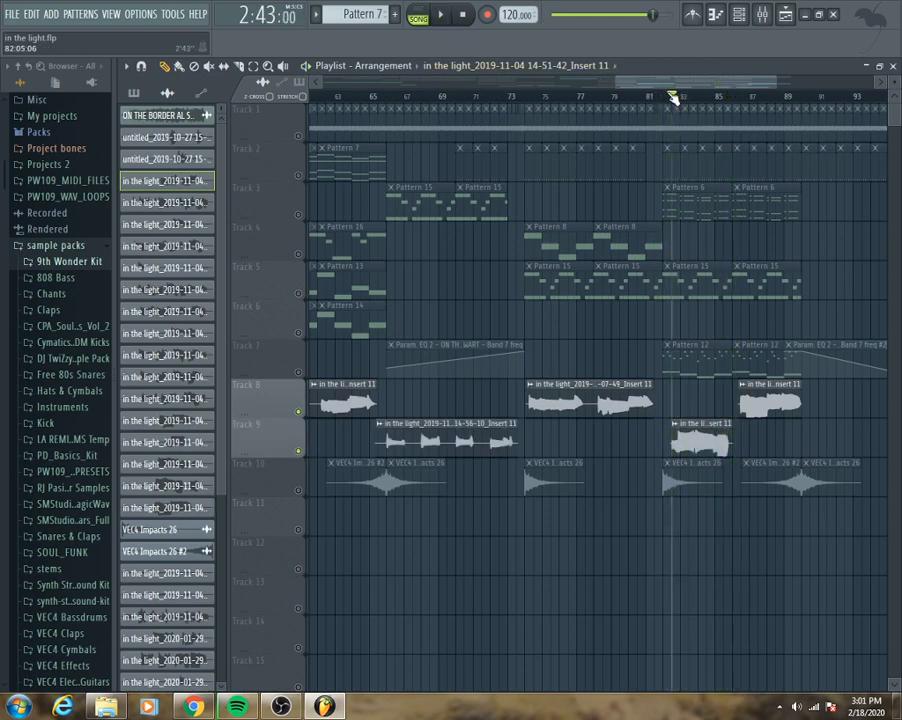
left_click(439, 14)
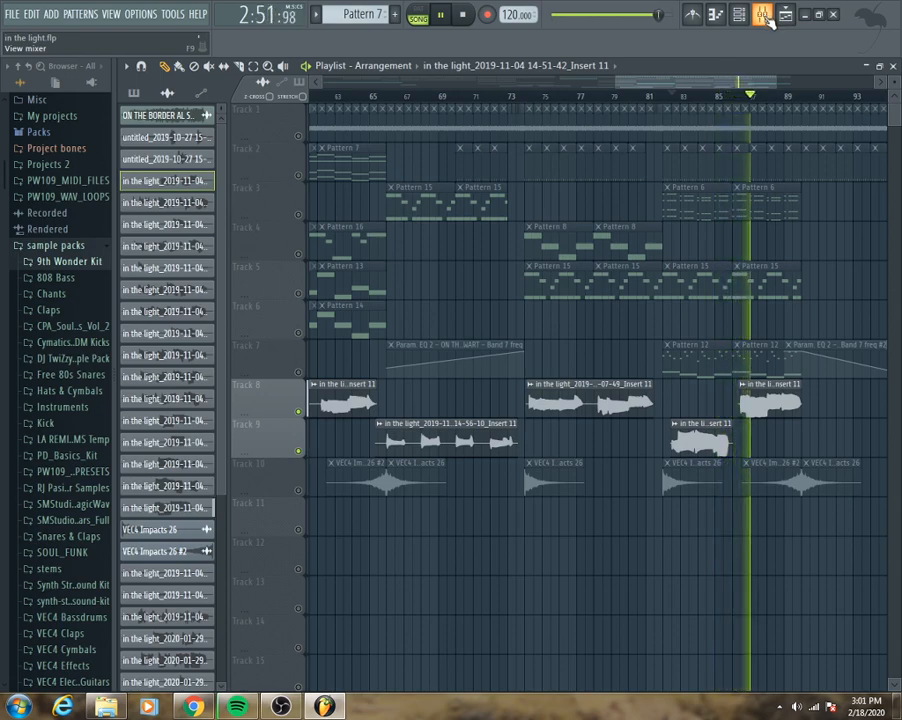
Step: Reopen the mixer, toggle the Pitcher effect, and stop playback
left_click(762, 14)
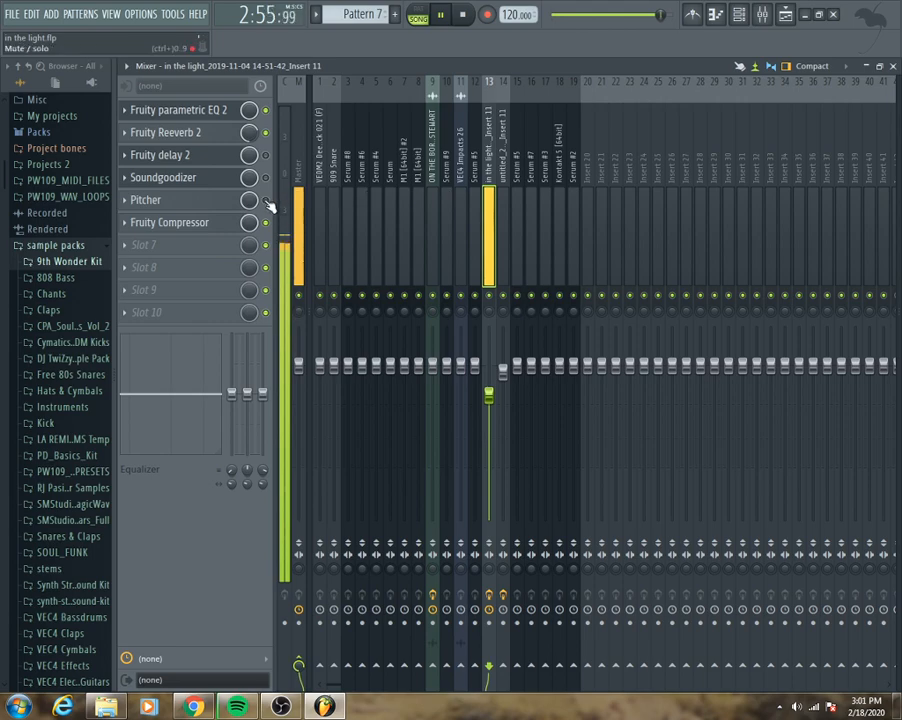
left_click(441, 14)
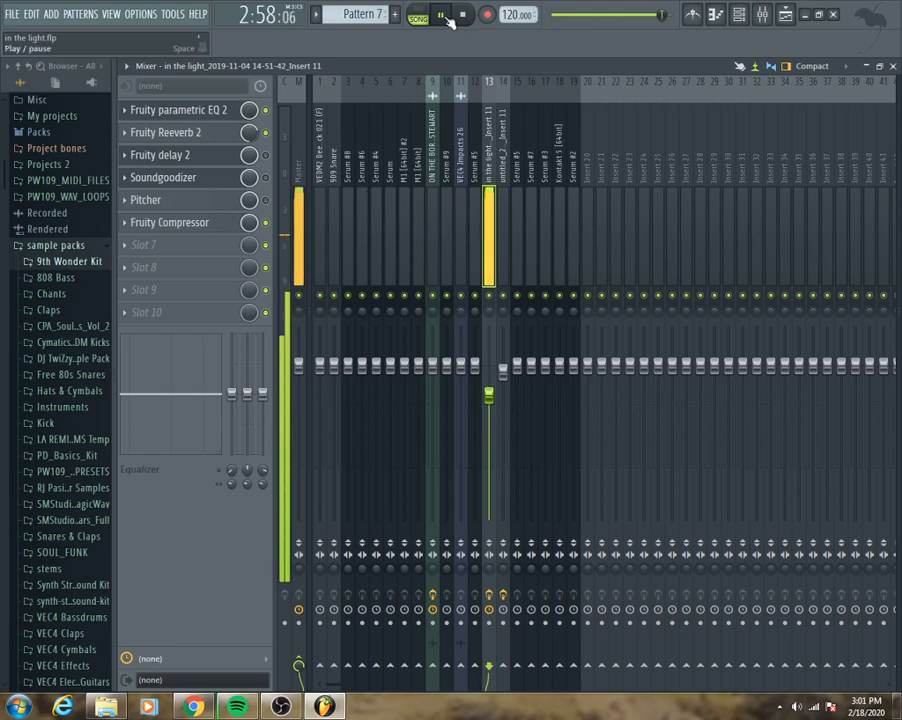
left_click(463, 14)
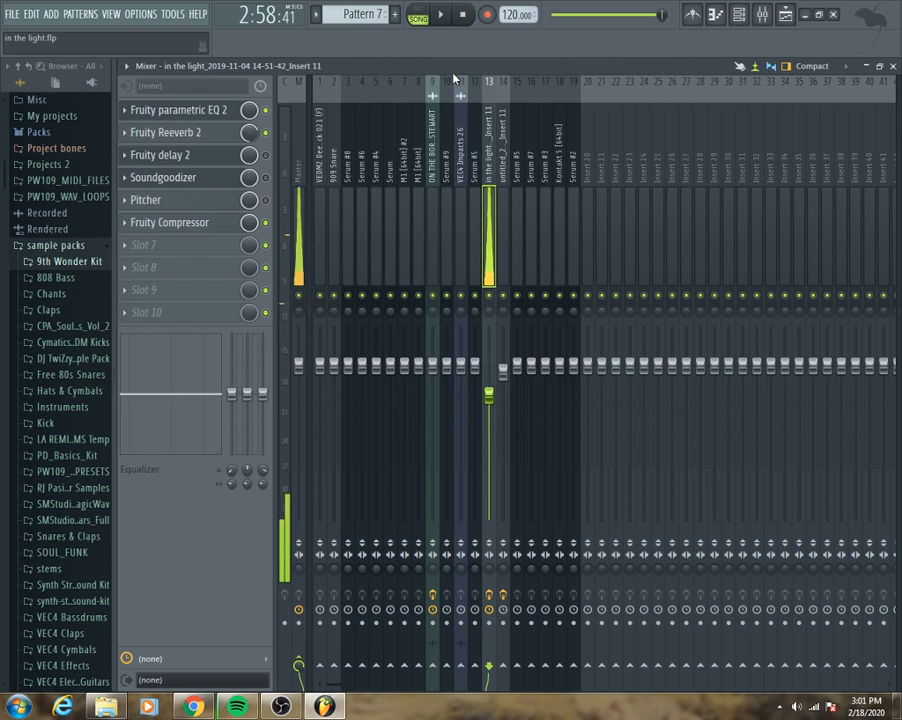